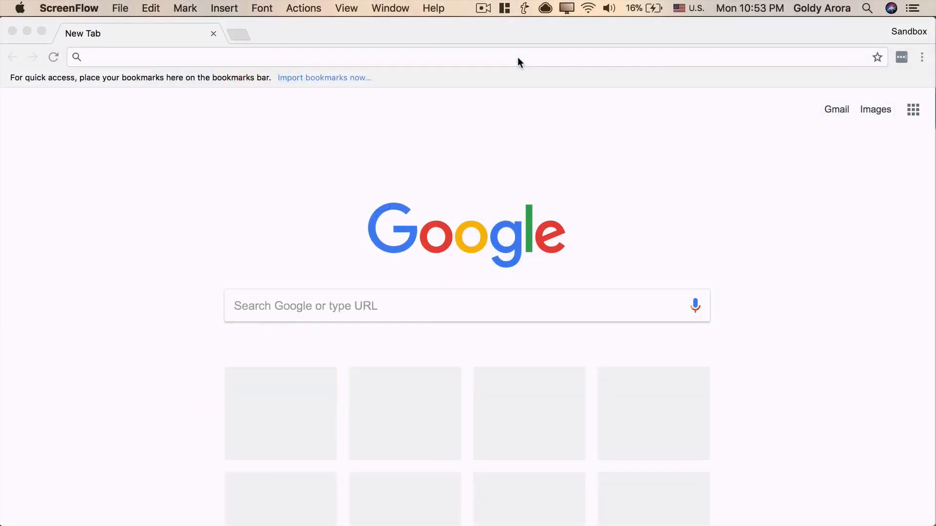
- Search Google for 'g suite', reach gsuite.google.com, start sign-up and move past the welcome page
text(g suite)
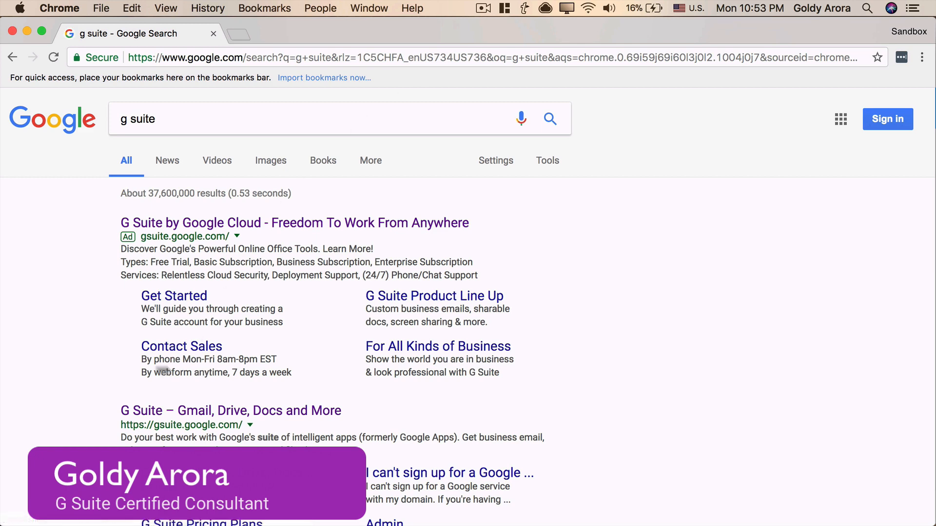
click(219, 411)
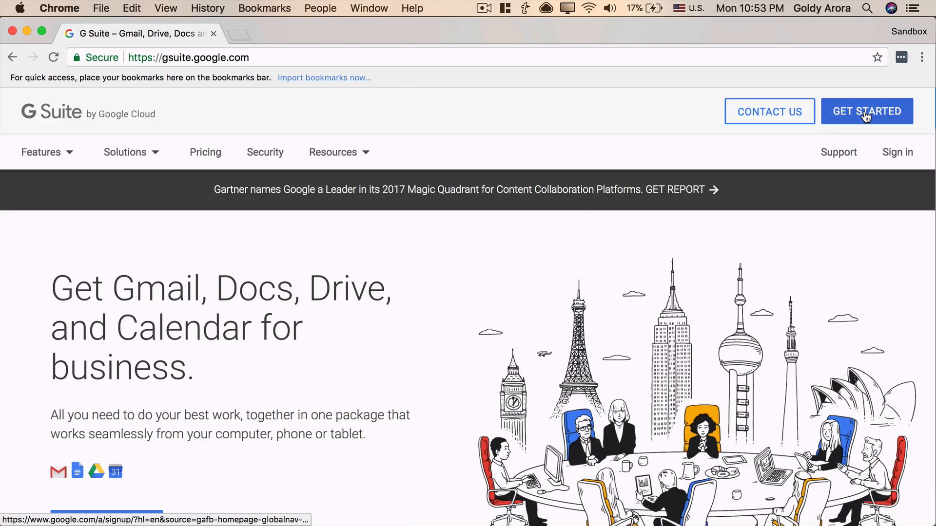
click(865, 112)
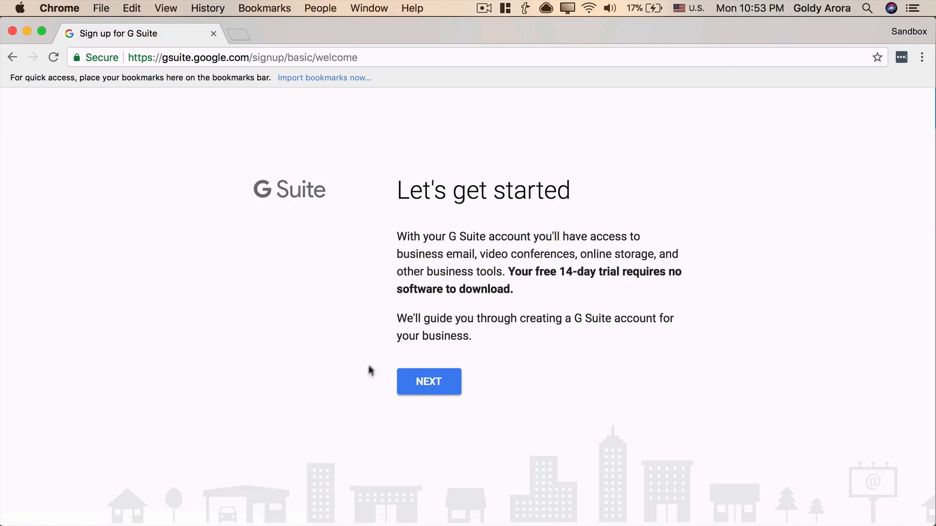
click(429, 382)
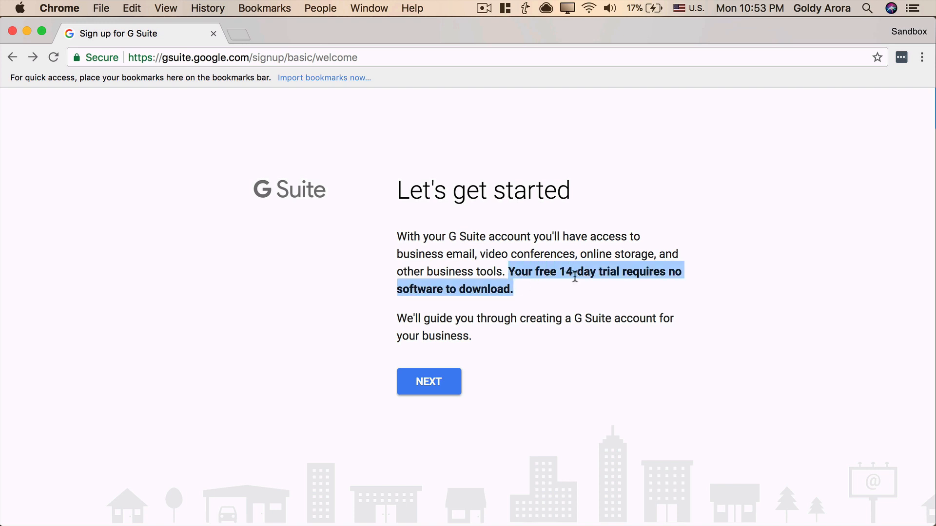
mouse_move(541, 335)
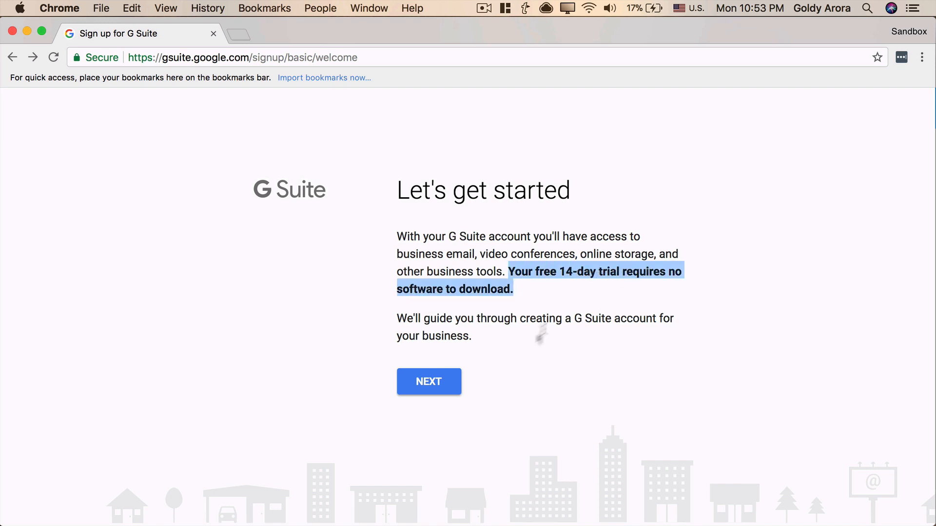
click(429, 382)
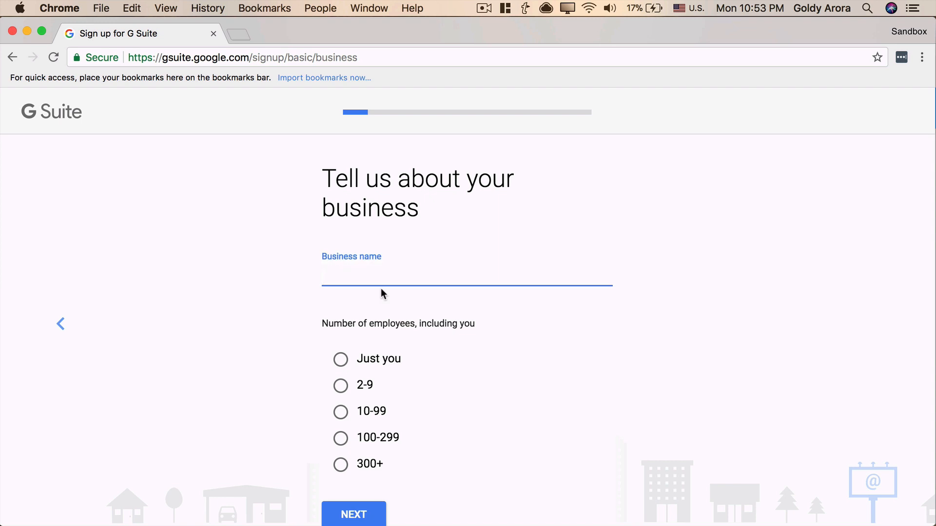
- Enter business name 'Goldy Arora', choose 'Just you' as employee count, and continue
text(Goldy Arora)
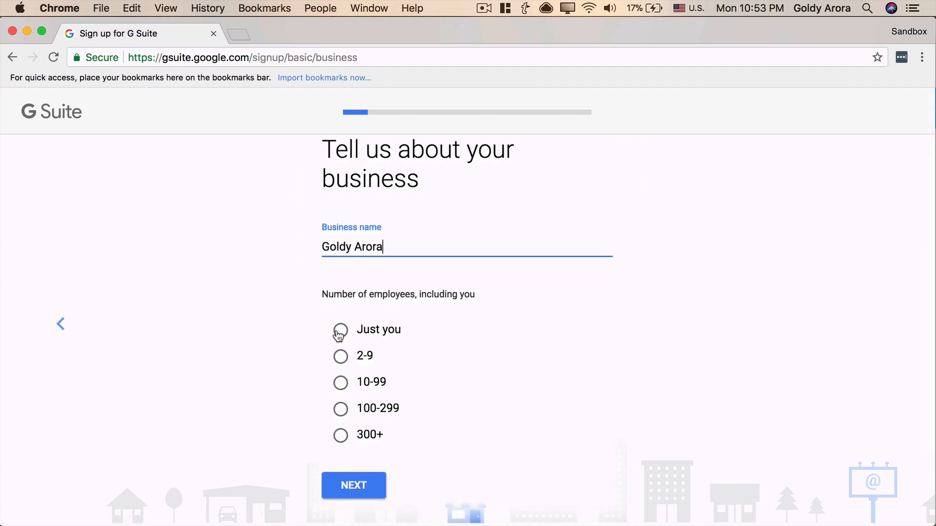
click(340, 330)
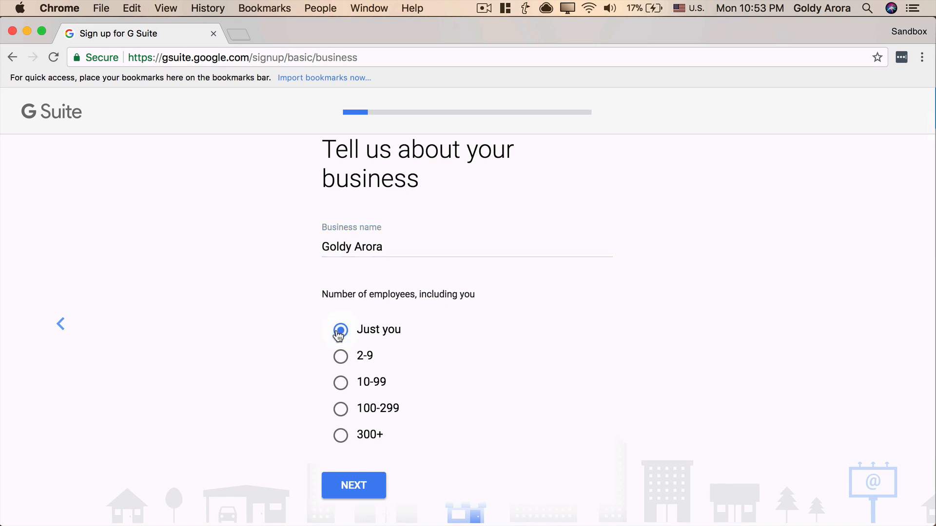
click(340, 329)
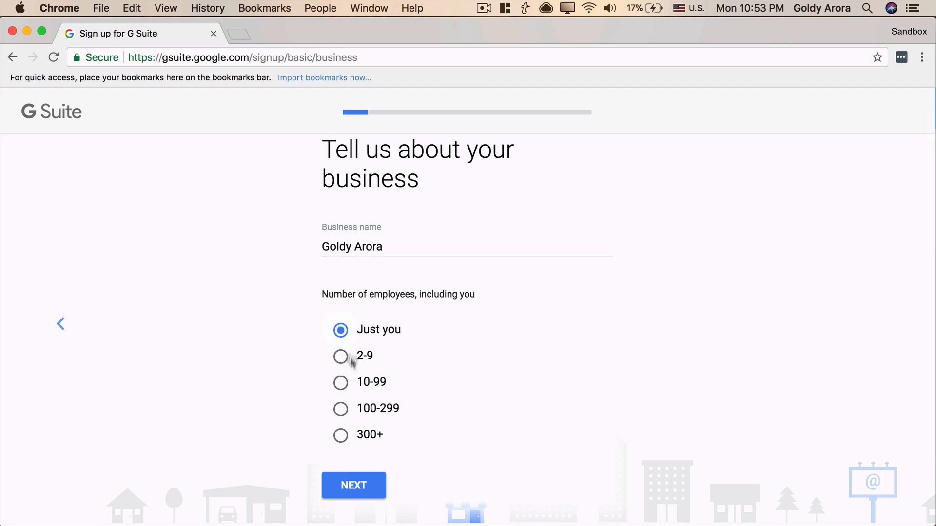
mouse_move(321, 452)
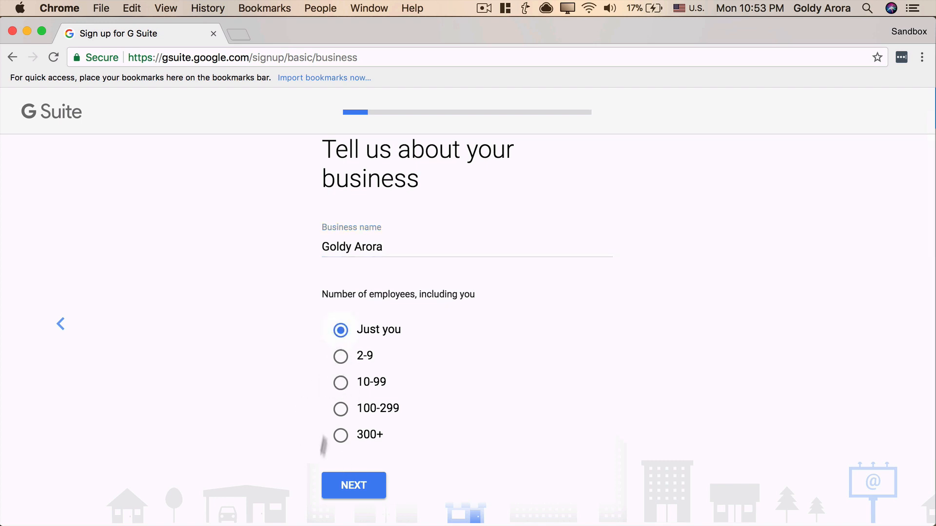
click(353, 485)
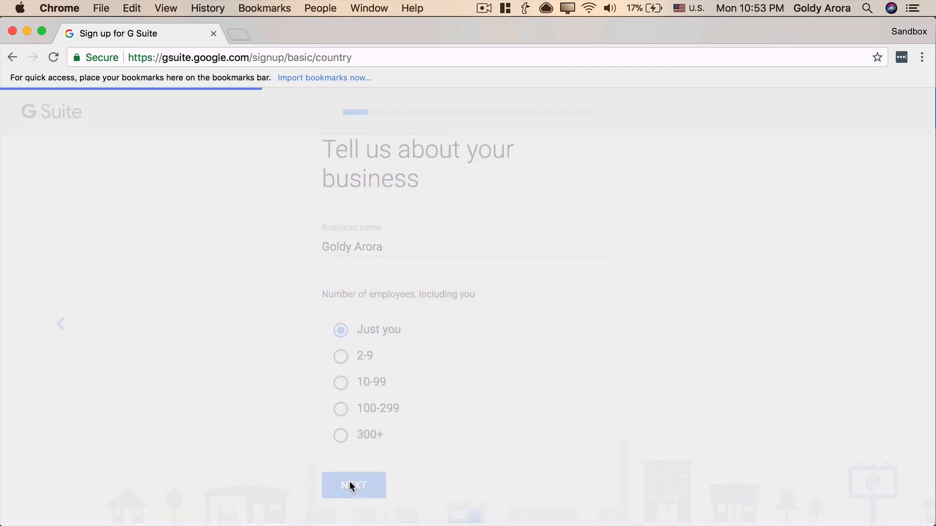
- Keep United States as the country and continue to the email address question
click(353, 485)
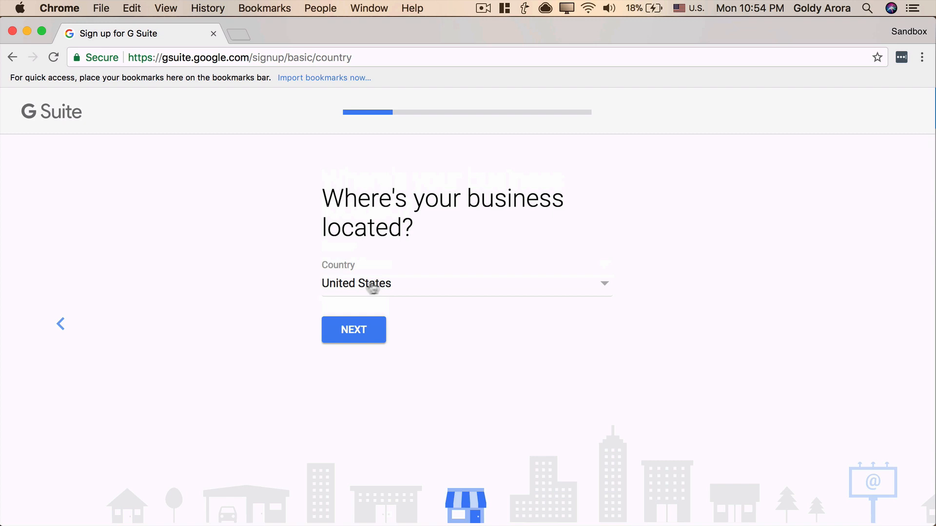
click(353, 329)
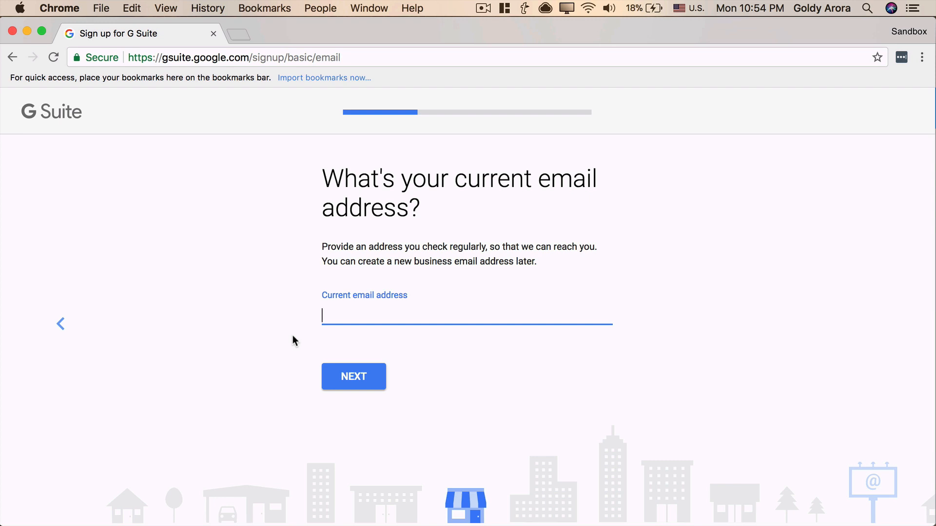
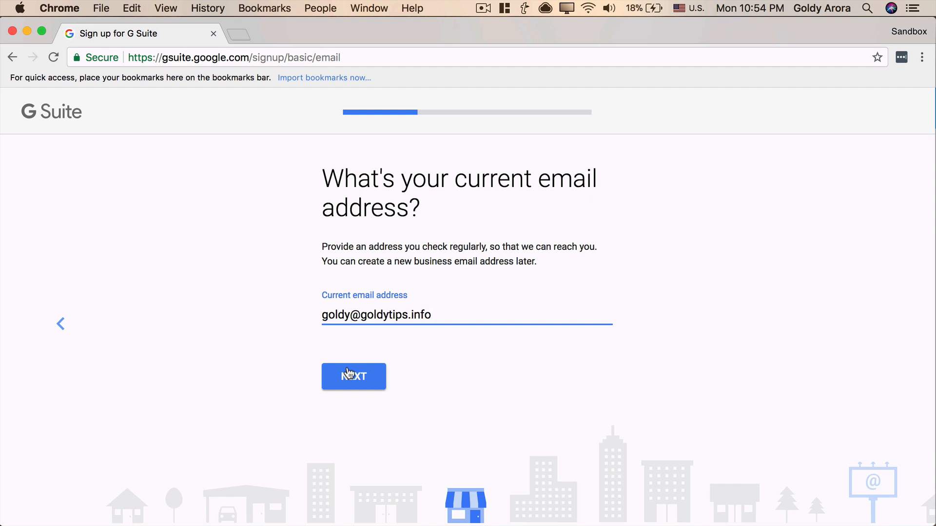
click(353, 376)
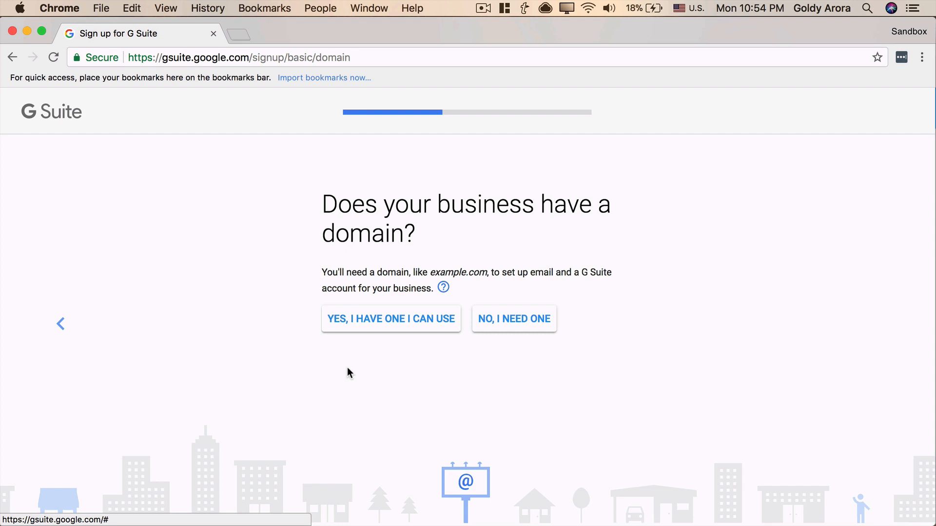
mouse_move(462, 355)
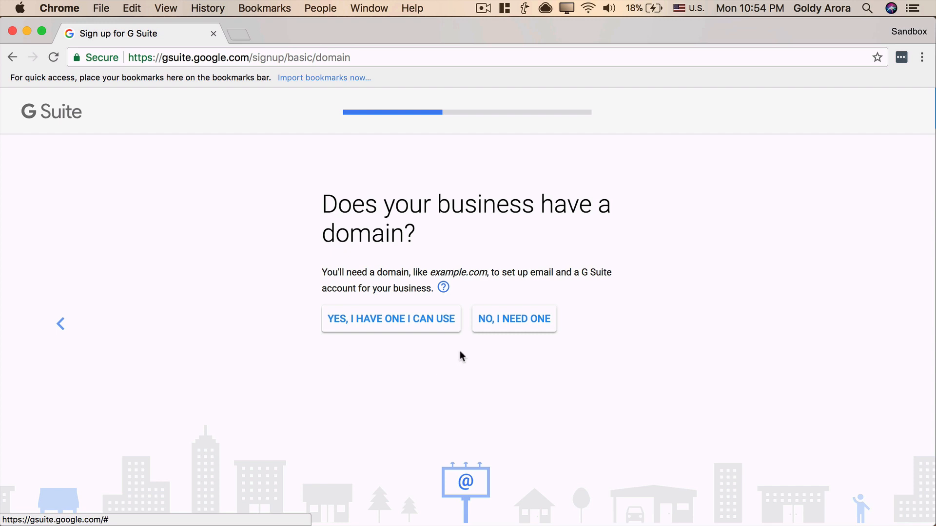
mouse_move(513, 331)
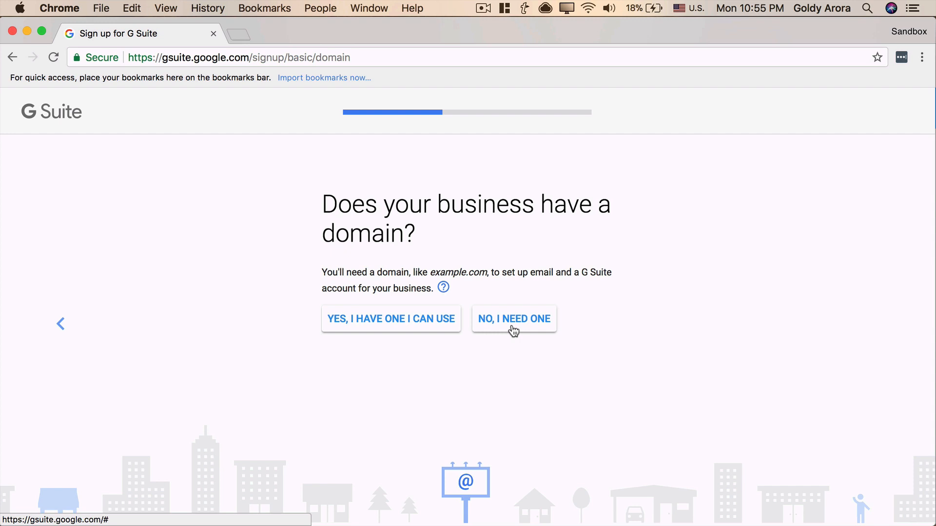
mouse_move(396, 331)
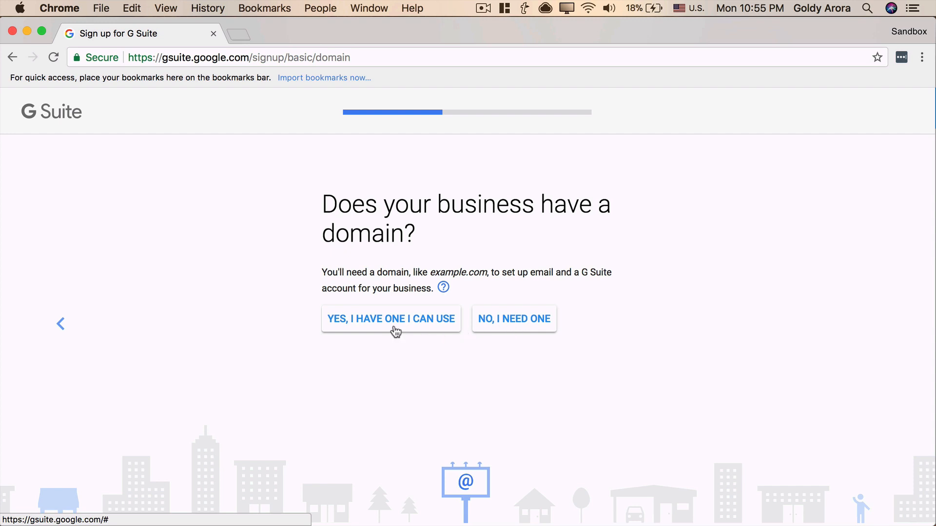
mouse_move(357, 329)
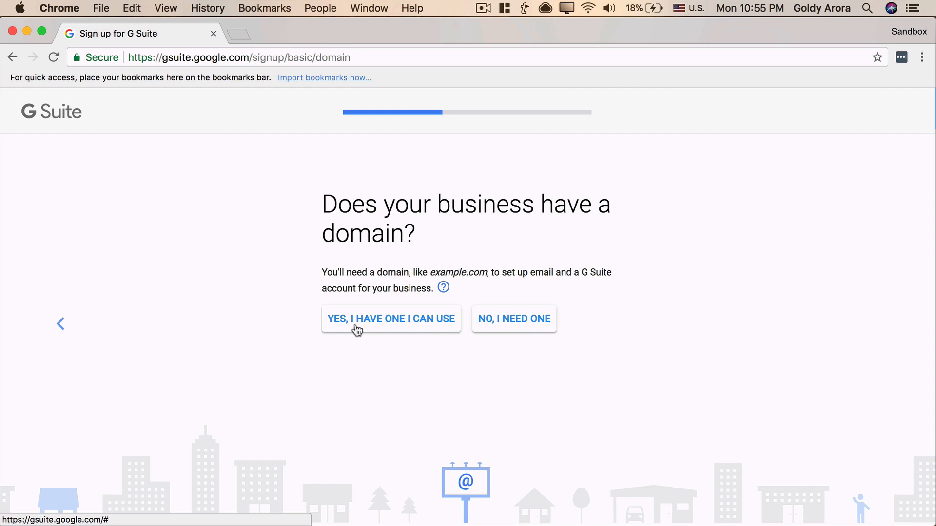
mouse_move(372, 327)
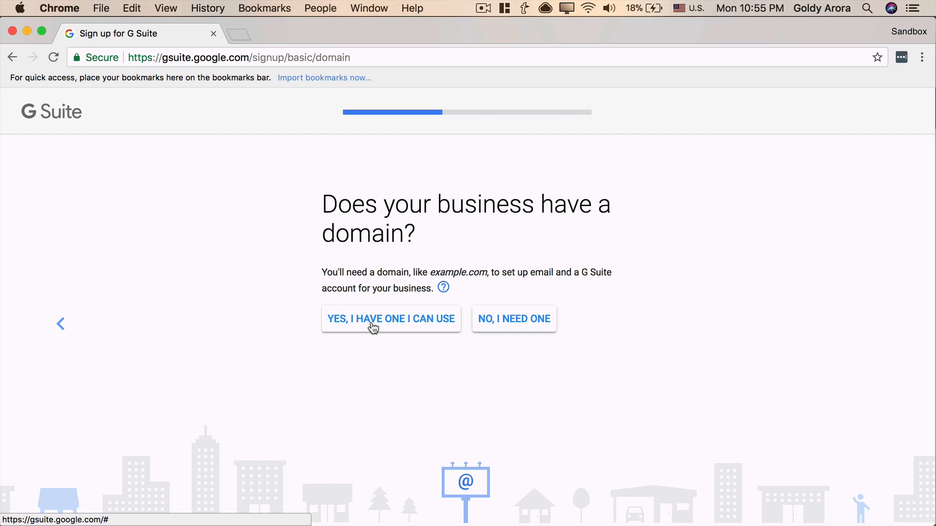
click(390, 319)
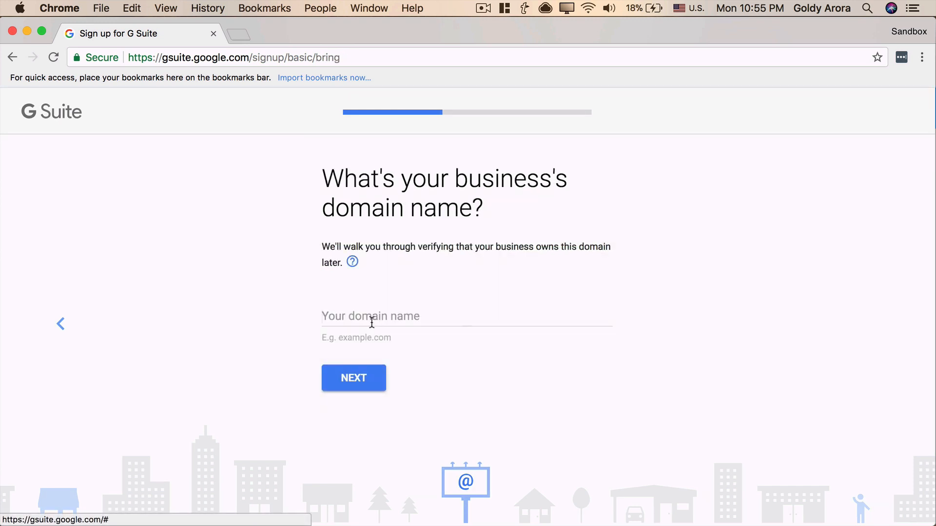
- Enter the existing domain 'goldy...' and confirm using it for the account
text(goldyarora.com)
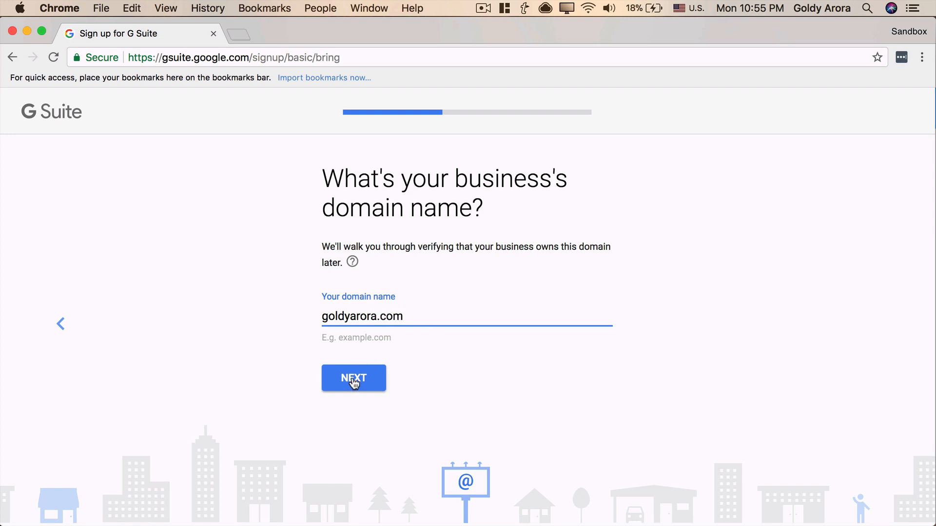
click(352, 379)
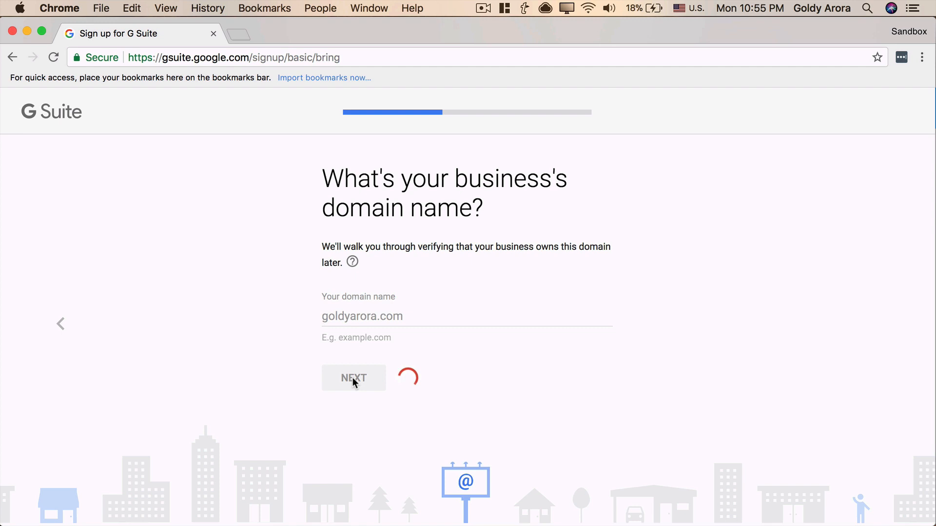
click(353, 378)
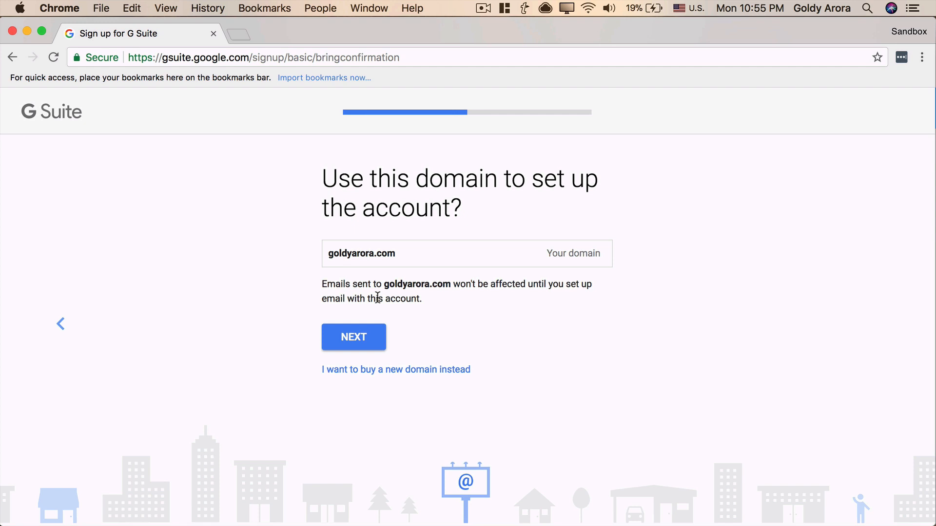
mouse_move(354, 342)
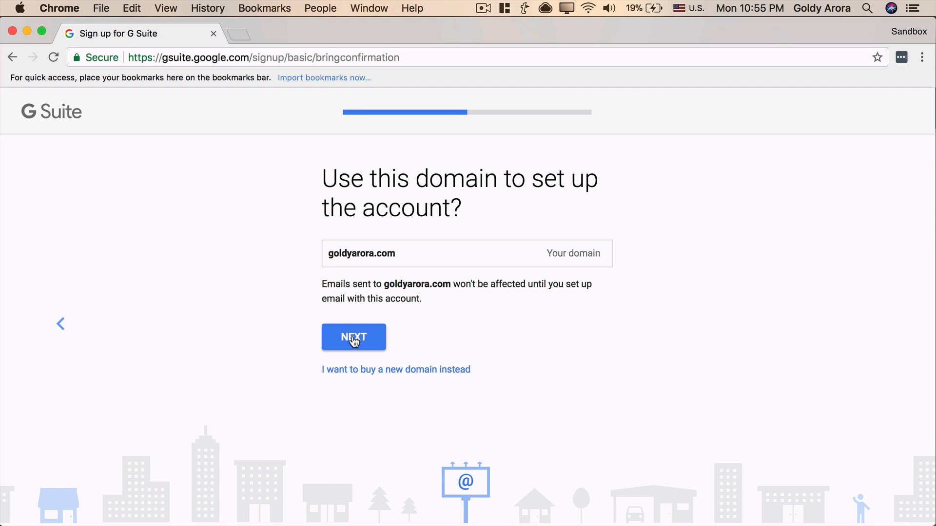
click(353, 337)
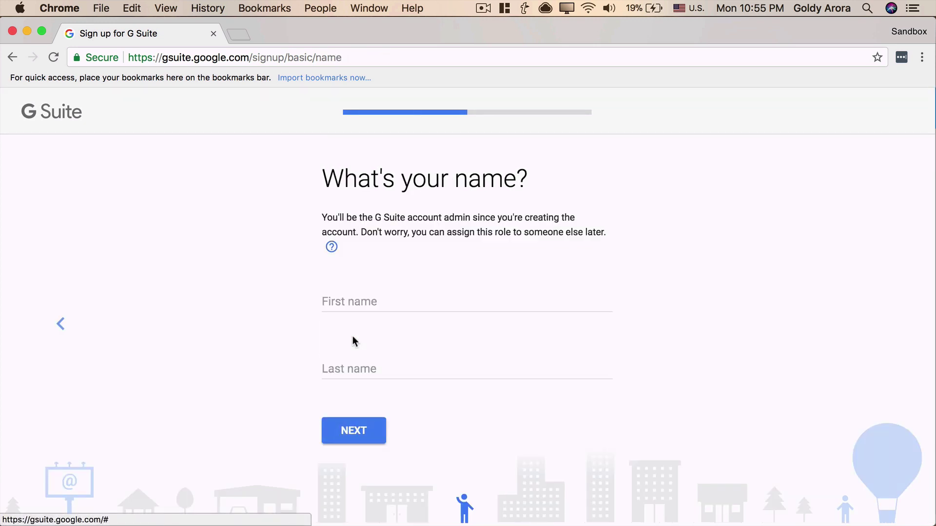
- Enter the admin's first name and last name 'Arora', then continue to sign-in details
click(375, 301)
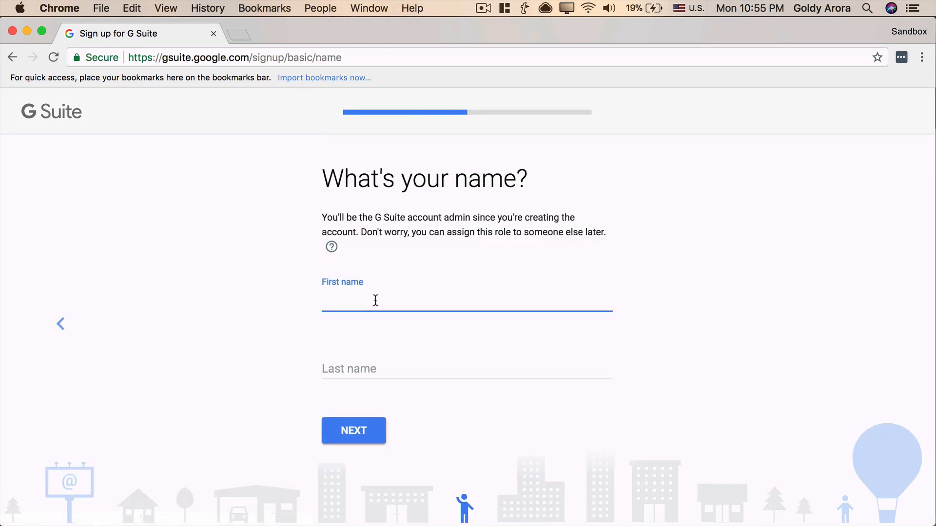
click(375, 301)
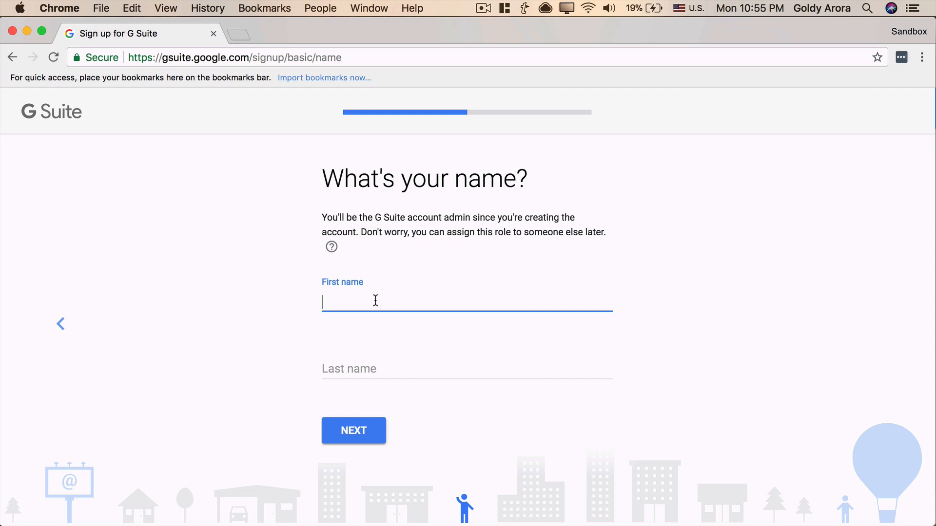
text(ro)
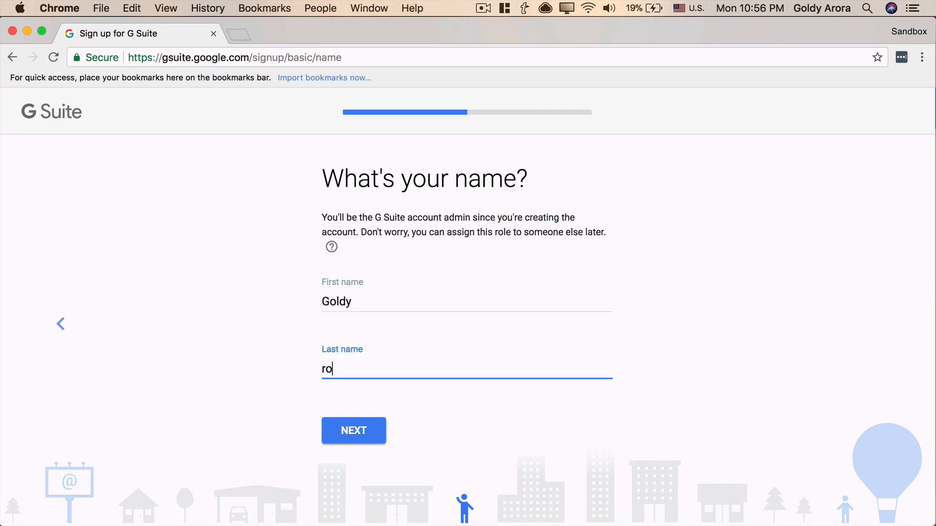
text(Arora)
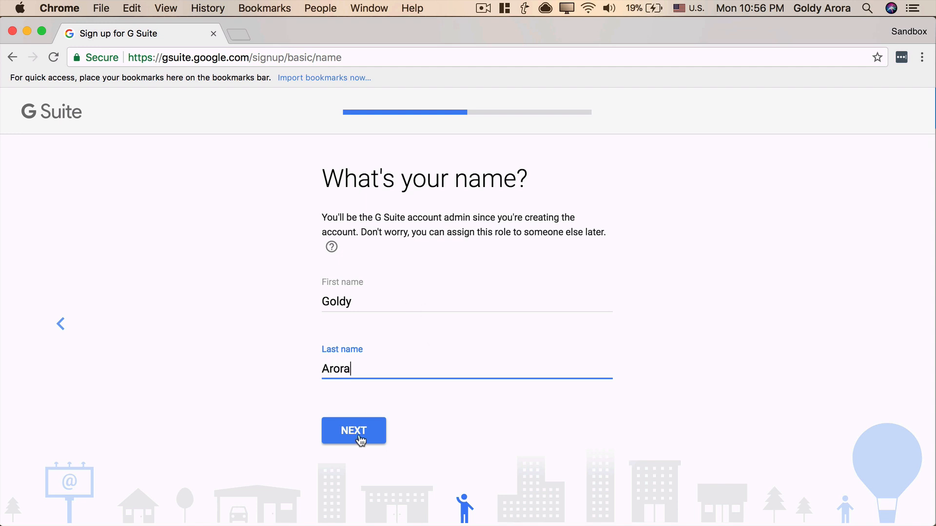
click(354, 431)
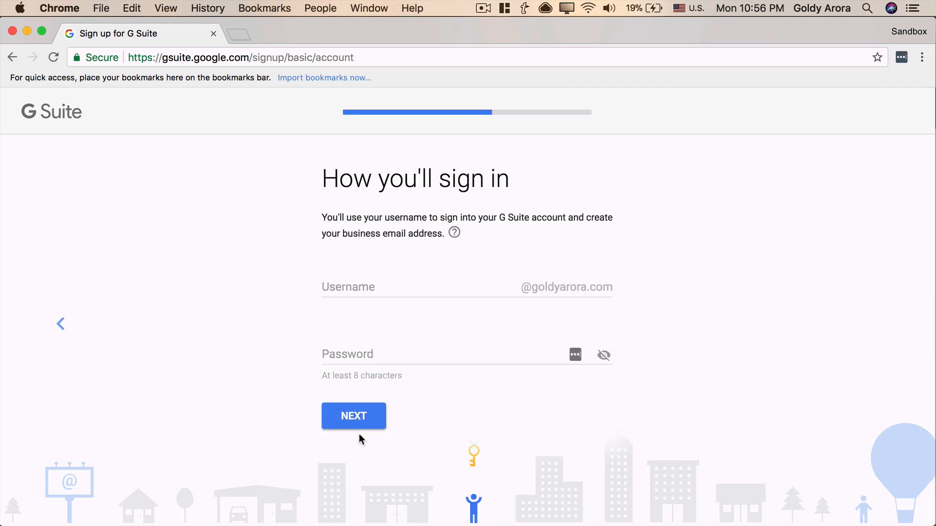
- Set username 'goldy' with a password and submit the sign-in details
click(413, 286)
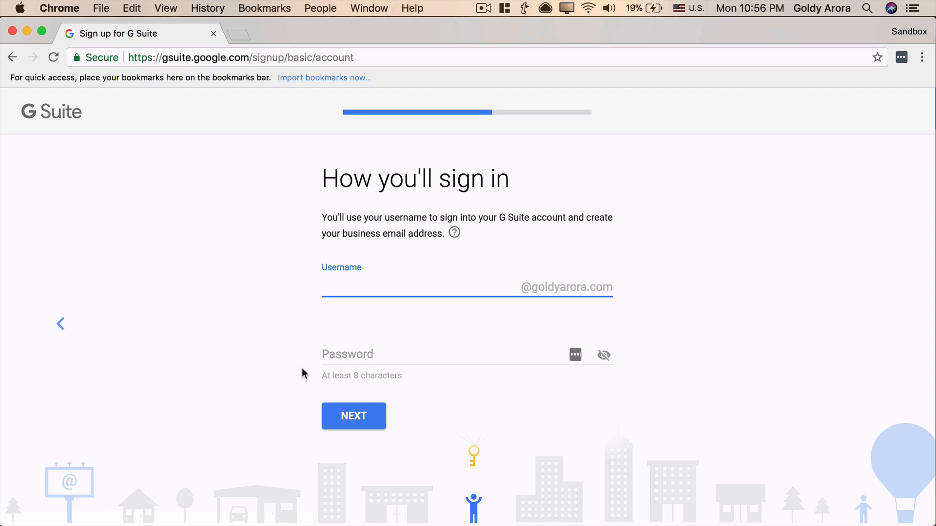
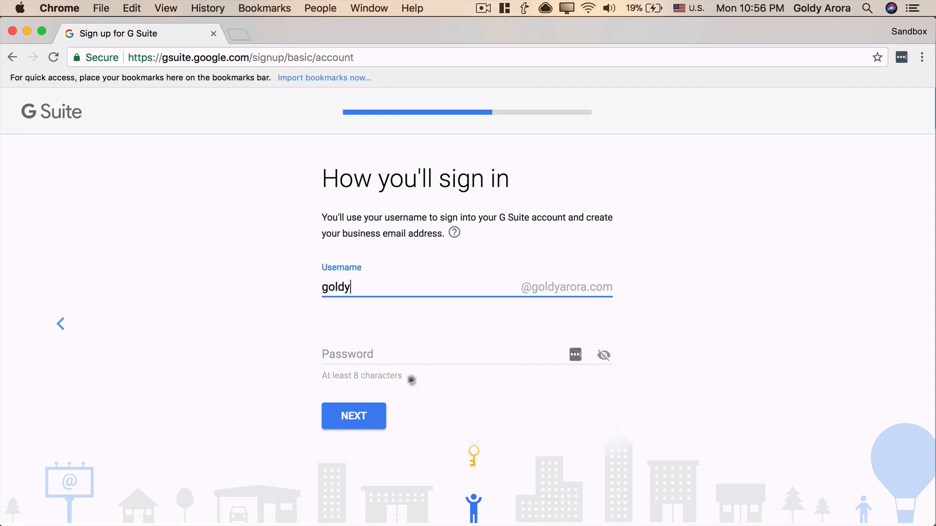
mouse_move(440, 279)
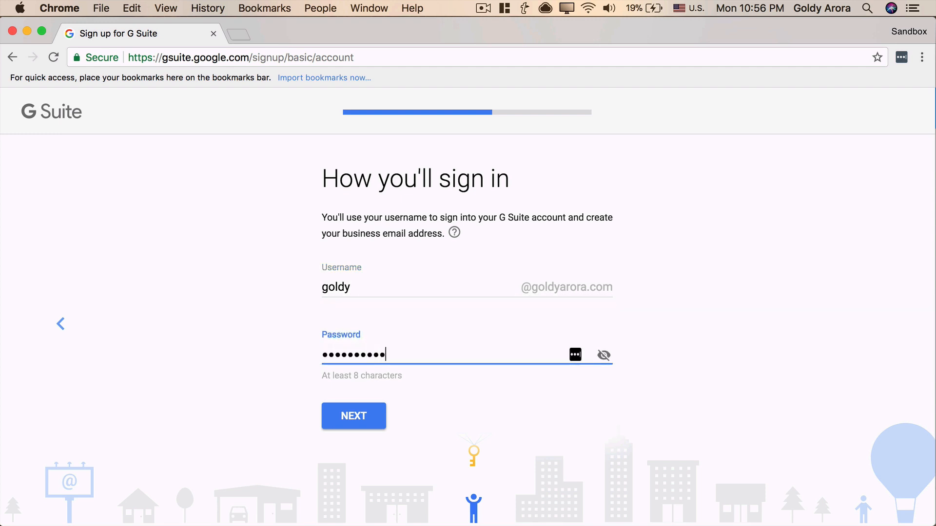
mouse_move(365, 417)
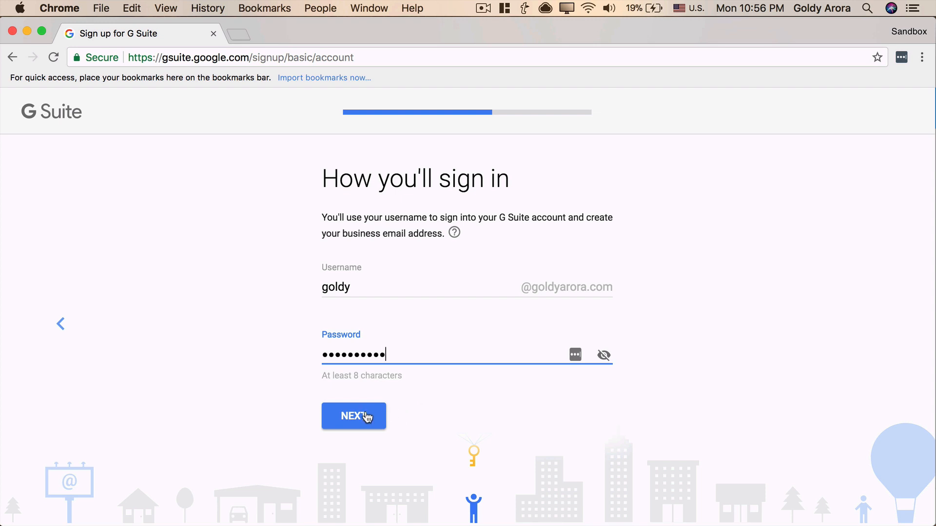
click(362, 416)
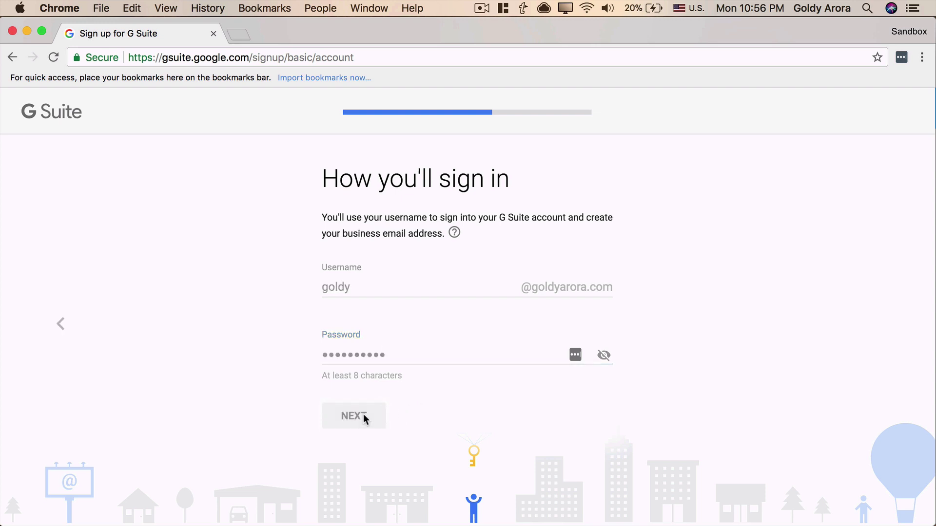
click(353, 416)
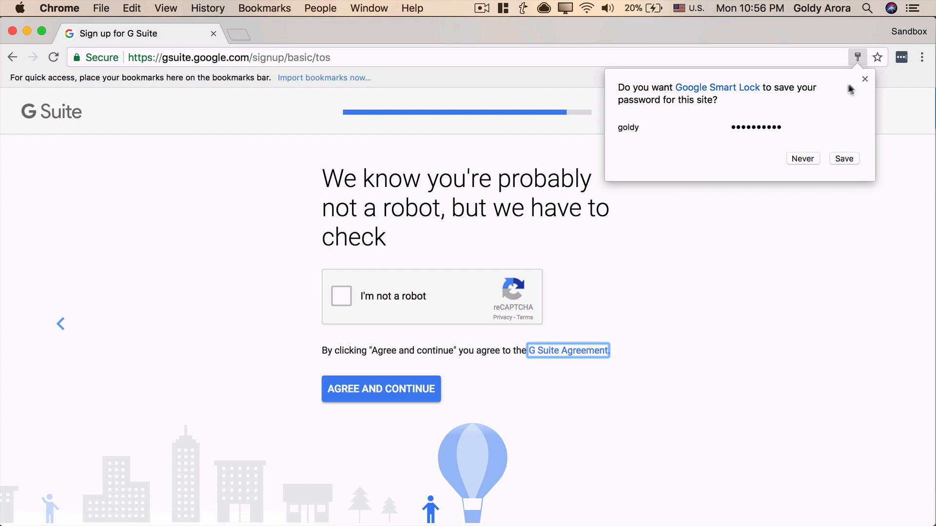
- Dismiss the Smart Lock popup and pass the not-a-robot street-sign image challenge
click(865, 79)
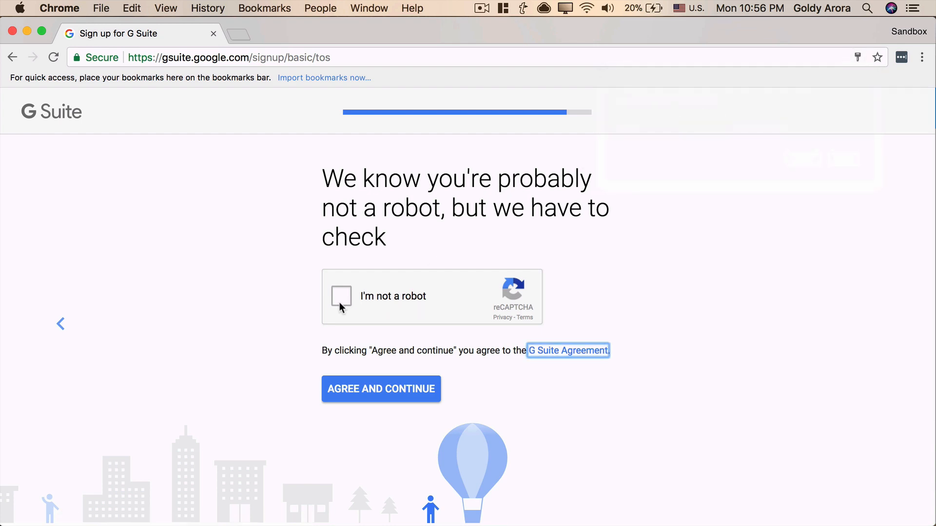
click(341, 297)
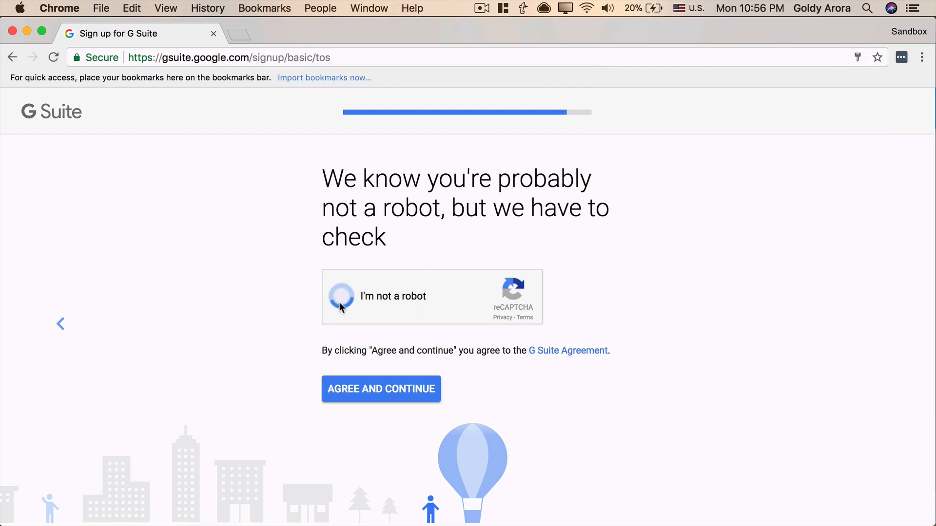
click(341, 296)
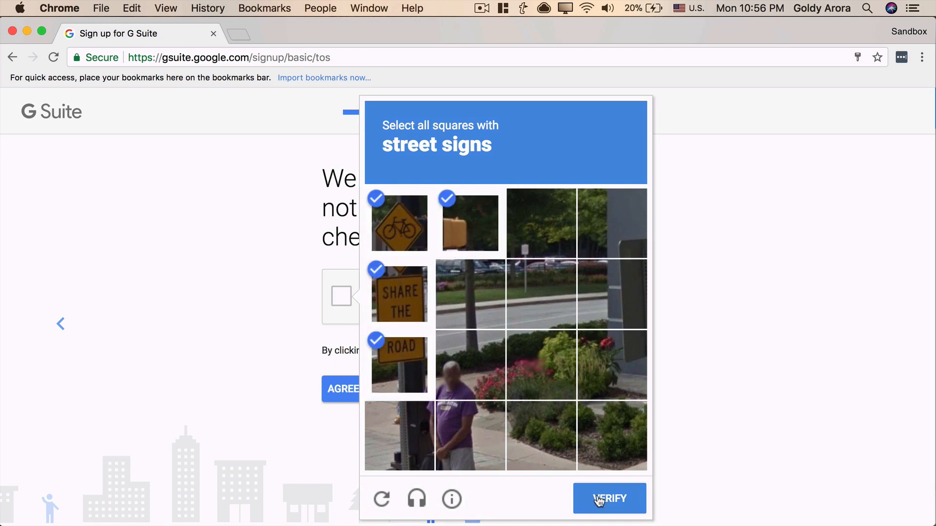
click(609, 498)
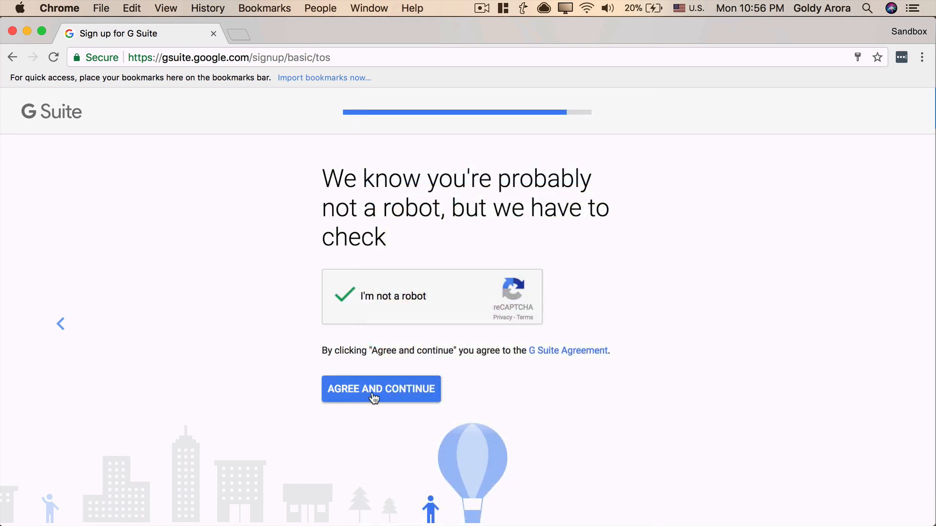
mouse_move(372, 367)
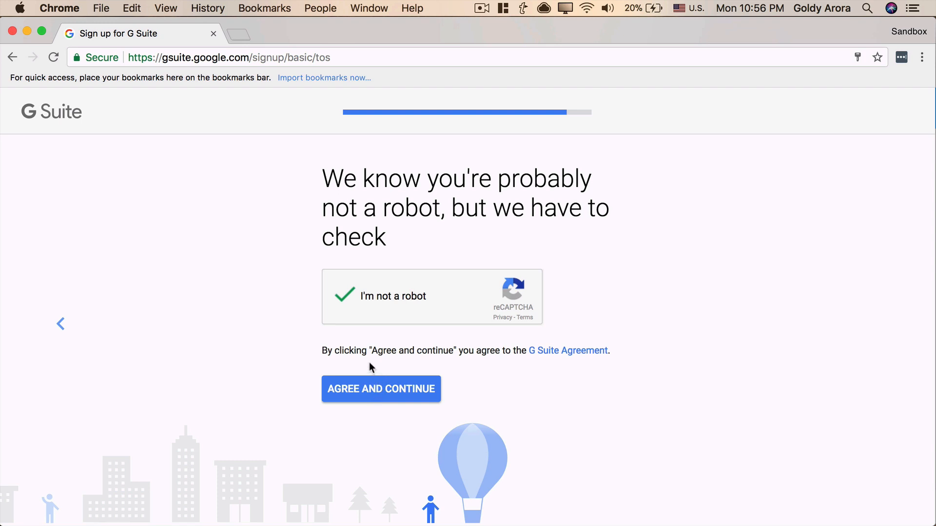
mouse_move(557, 354)
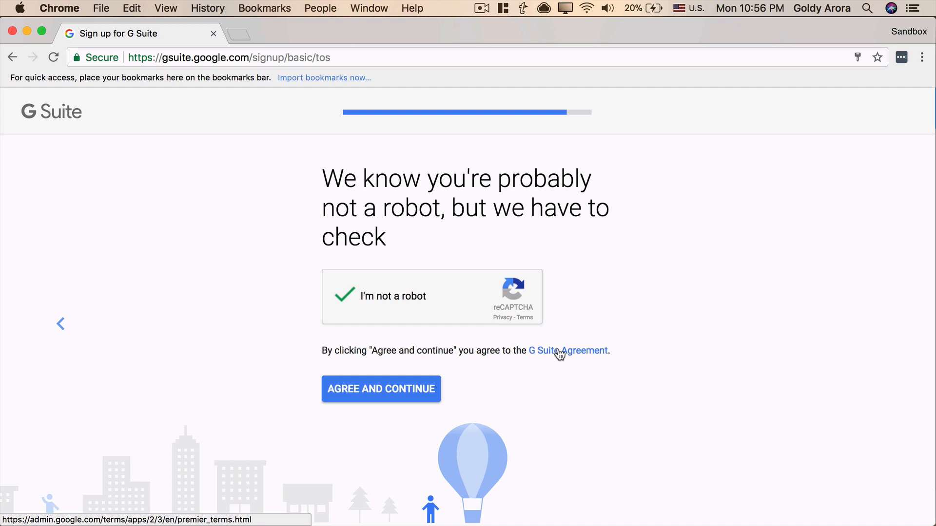
mouse_move(552, 359)
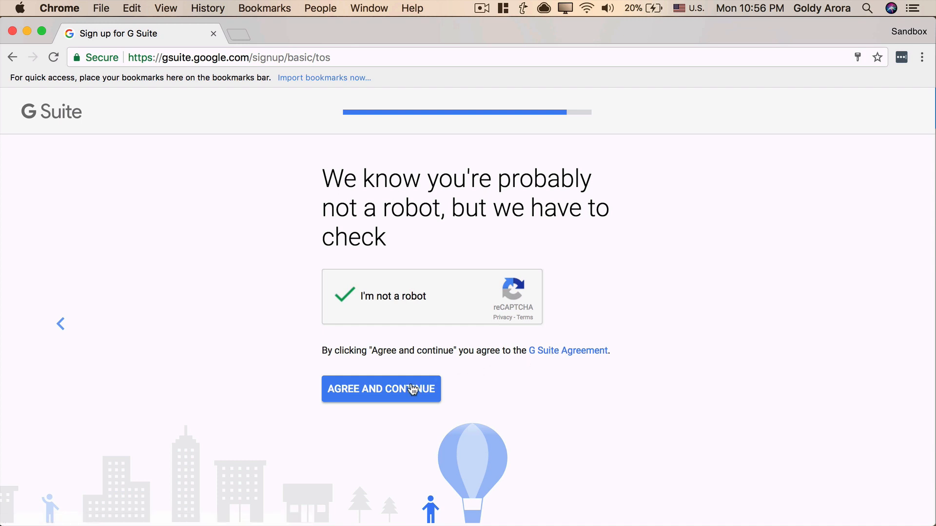
- Agree and continue past the agreement, then review the $5 Flexible Plan and Promotion code field
click(381, 389)
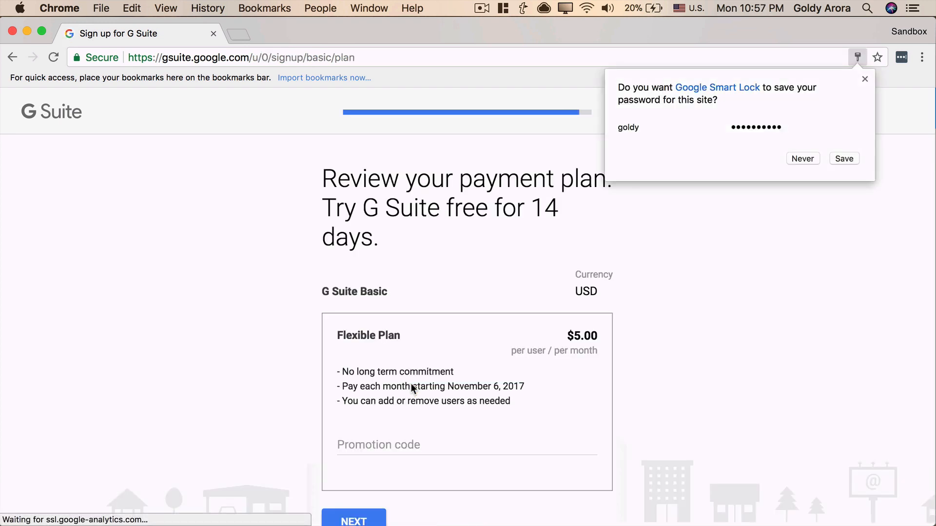
click(864, 79)
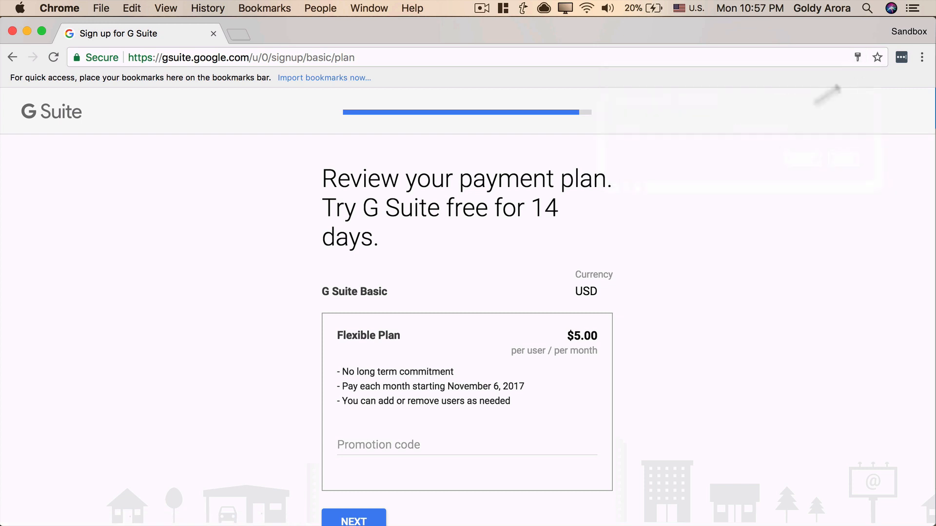
mouse_move(714, 328)
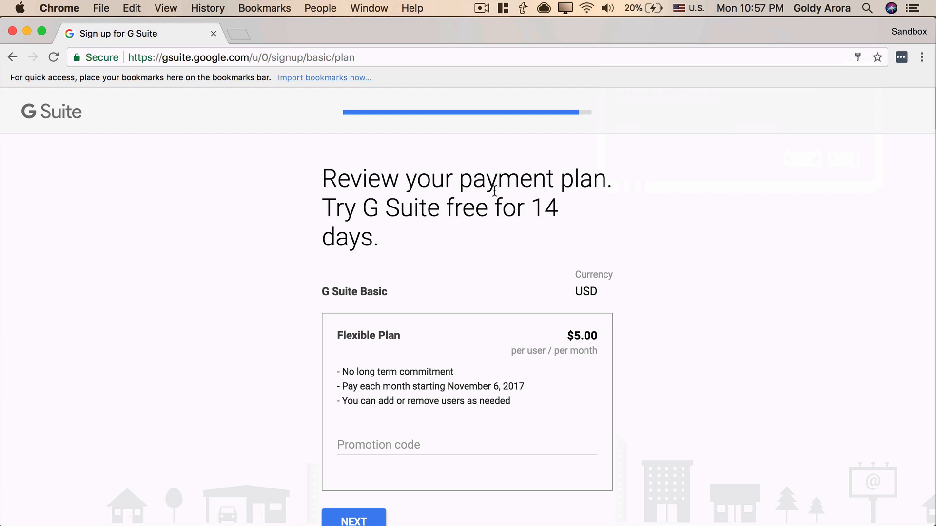
mouse_move(547, 345)
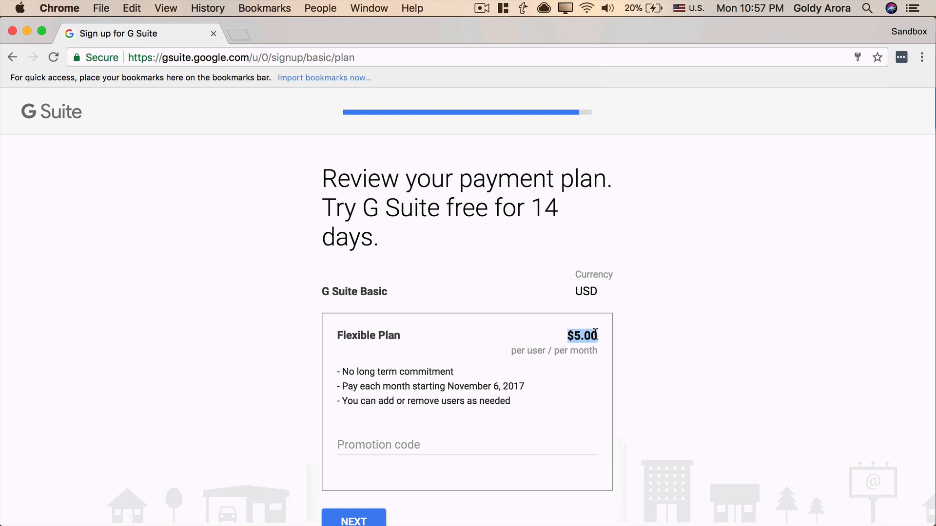
scroll(down, 3)
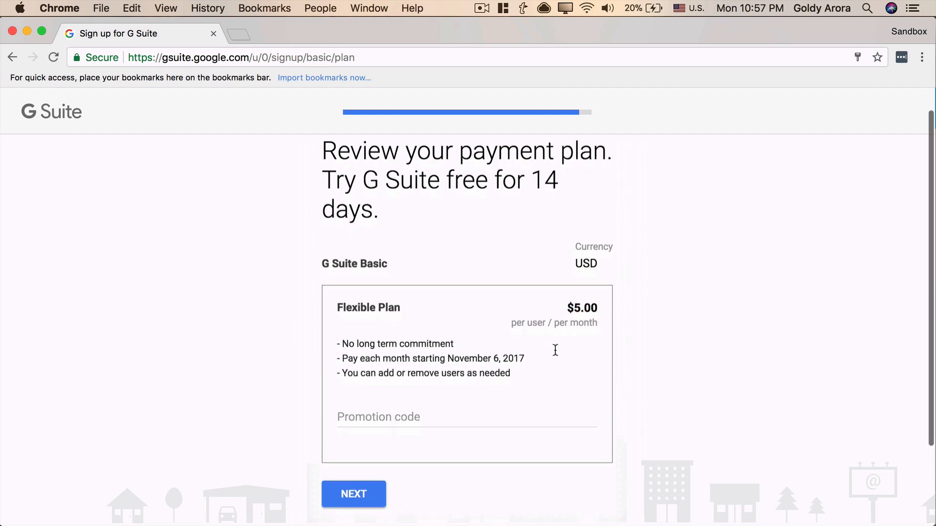
scroll(down, 3)
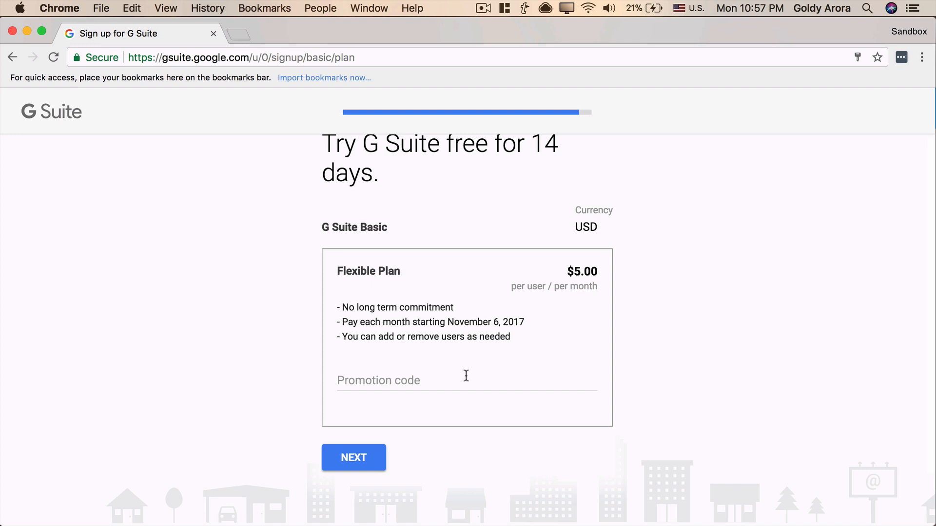
click(466, 380)
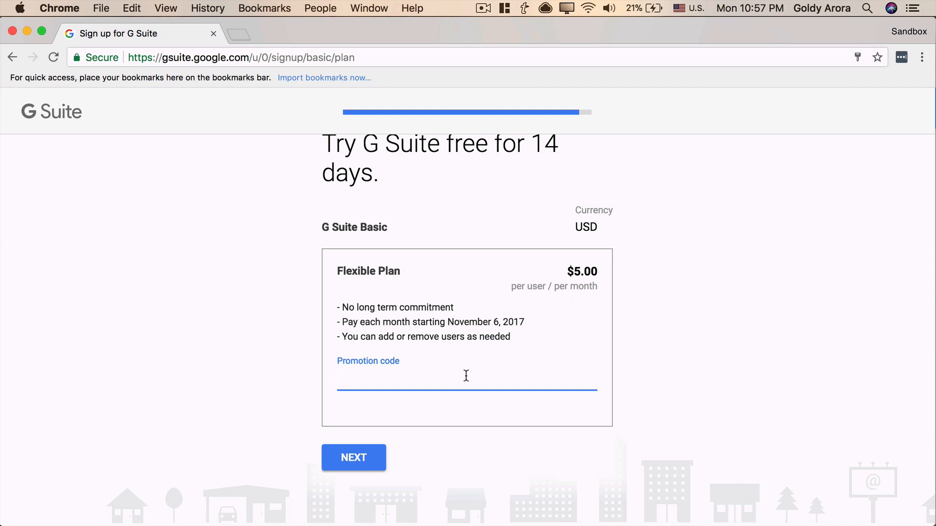
mouse_move(392, 406)
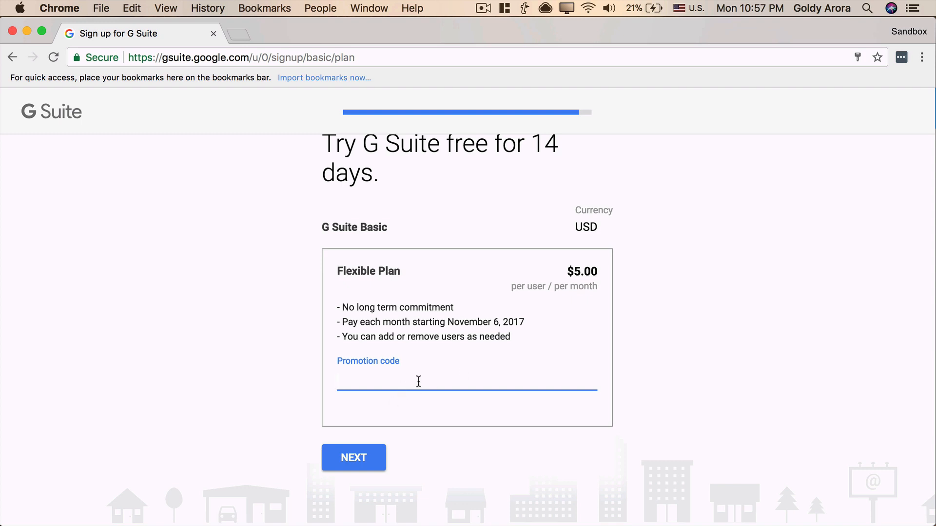
mouse_move(410, 415)
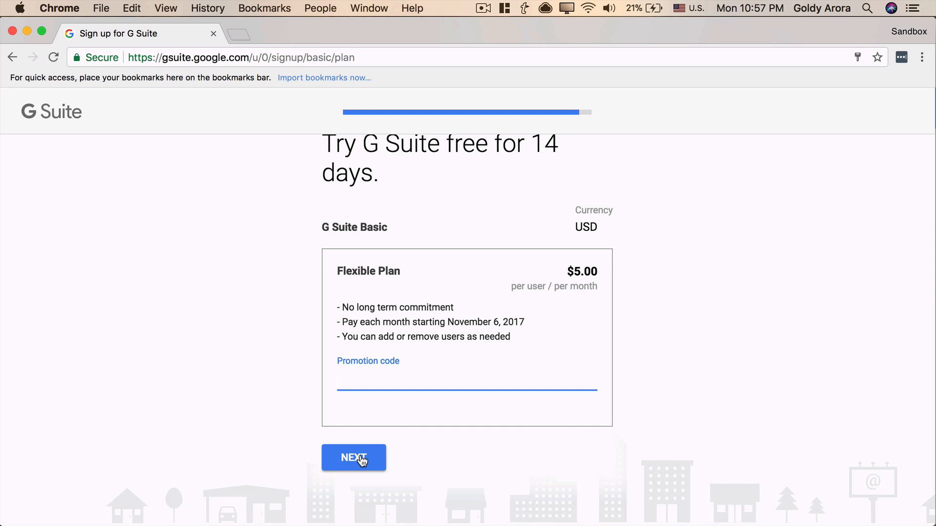
- Accept the plan and complete checkout so the G Suite Basic account is created
click(353, 458)
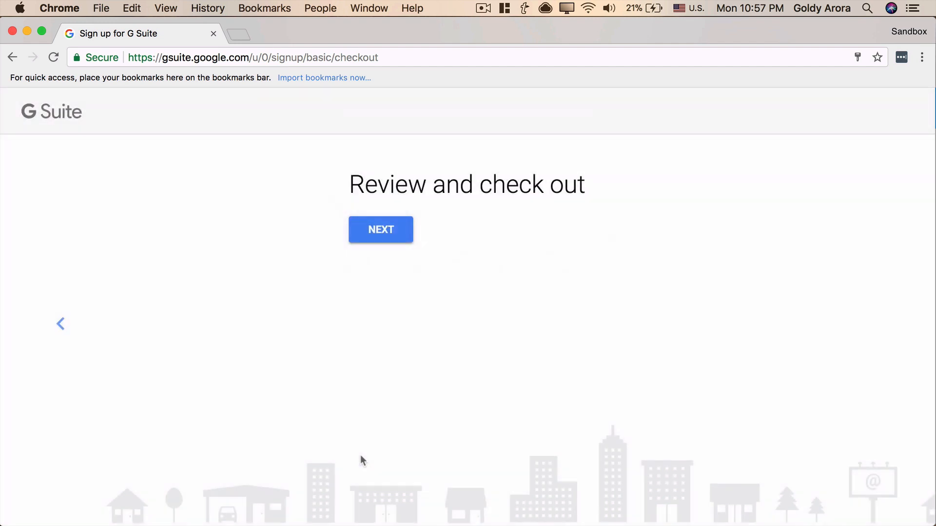
click(380, 229)
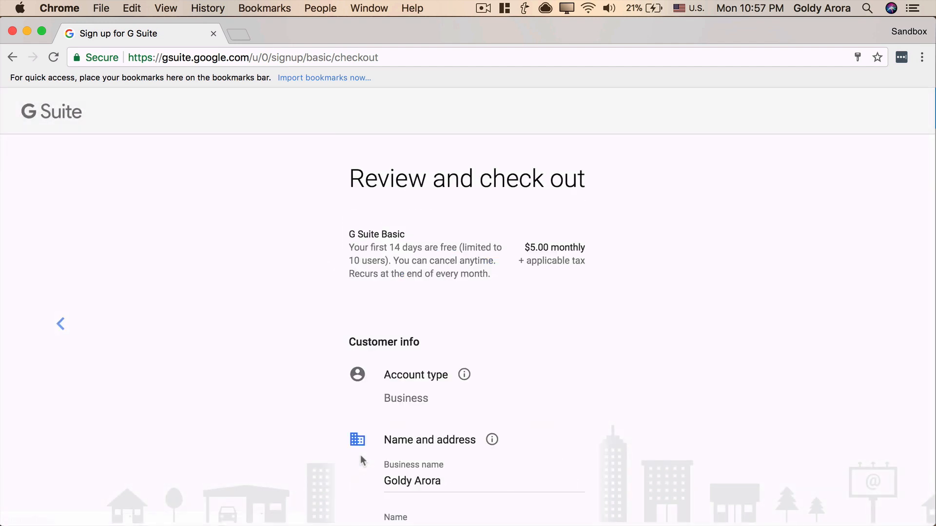
mouse_move(328, 428)
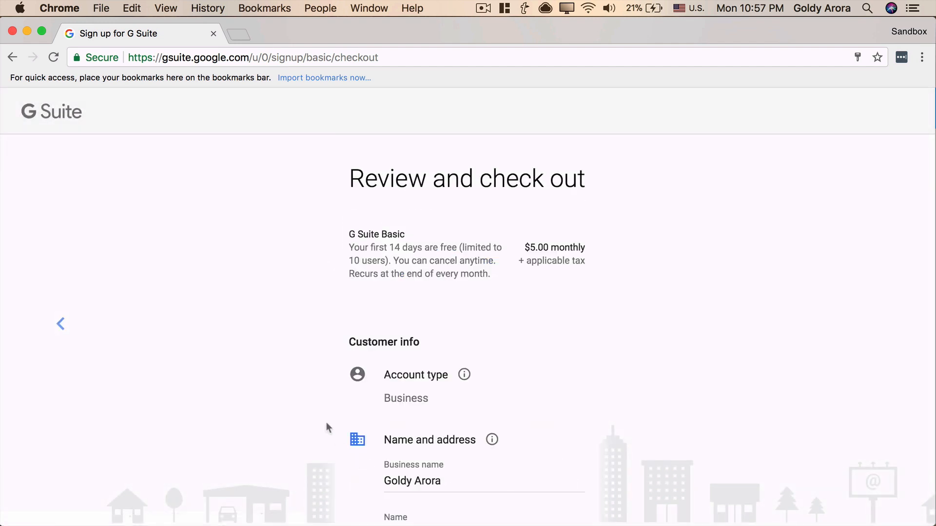
scroll(down, 3)
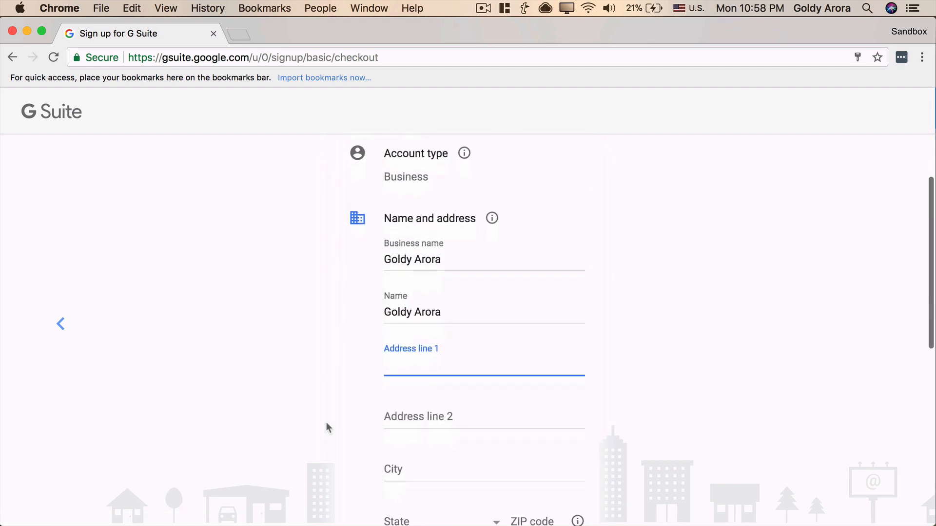
scroll(down, 3)
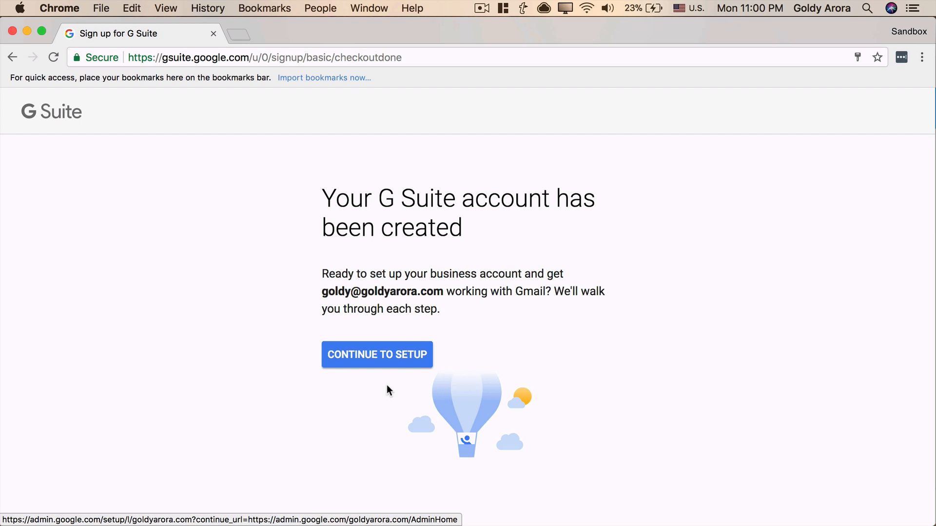
- Continue to the Set up G Suite page and review the business account, add people and verify domain steps
click(377, 355)
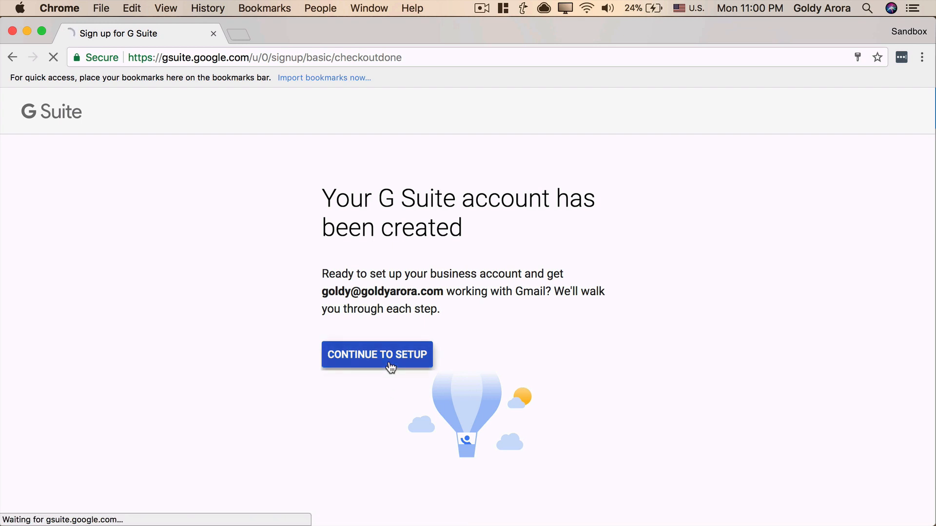
click(378, 355)
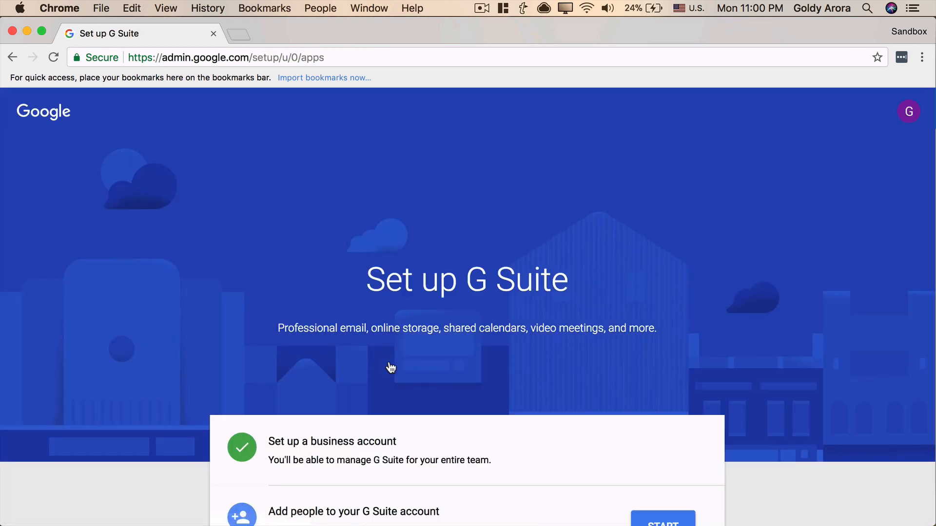
scroll(down, 3)
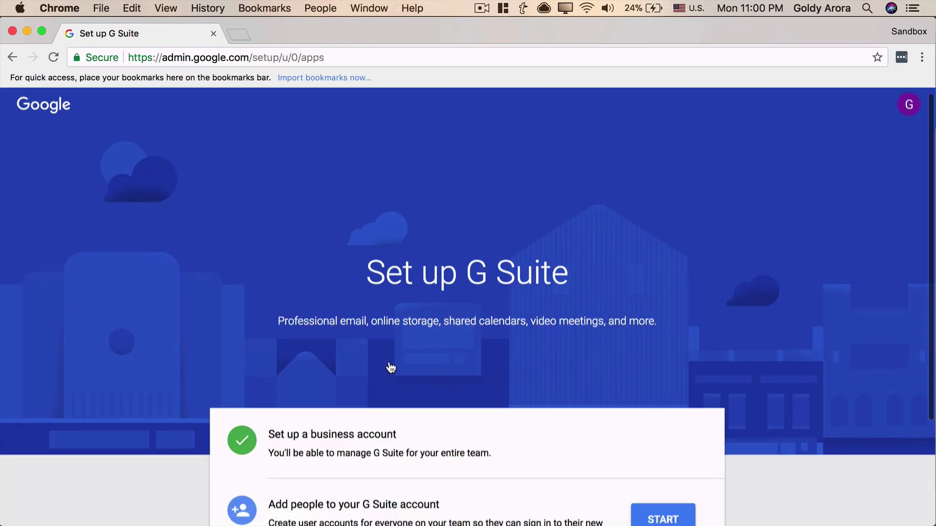
scroll(down, 3)
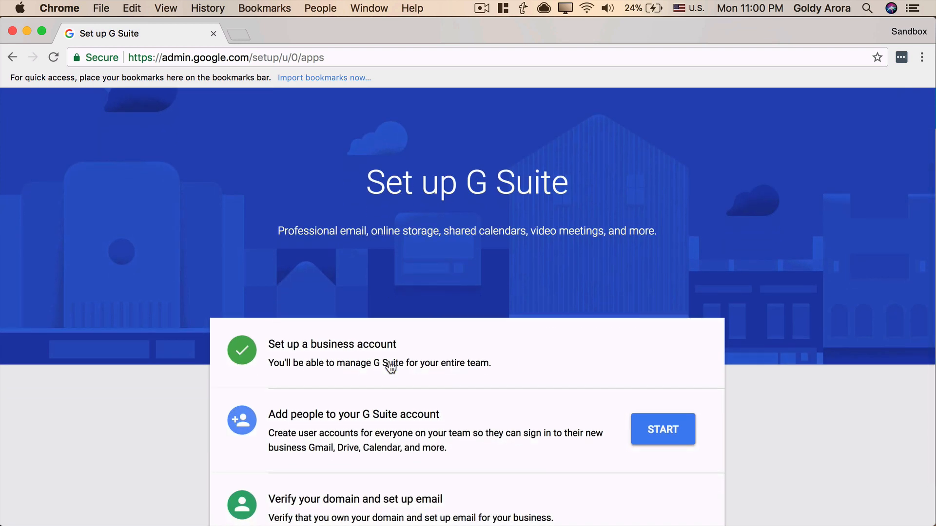
scroll(down, 3)
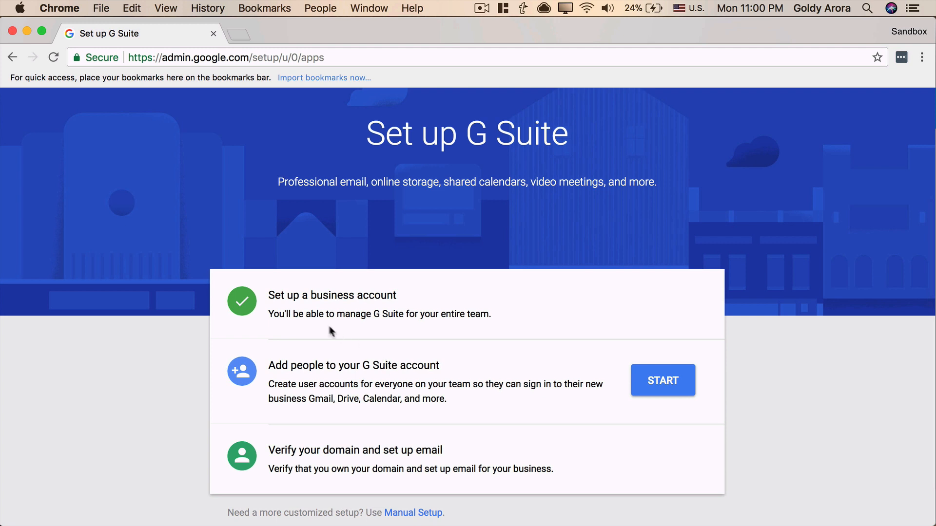
mouse_move(360, 311)
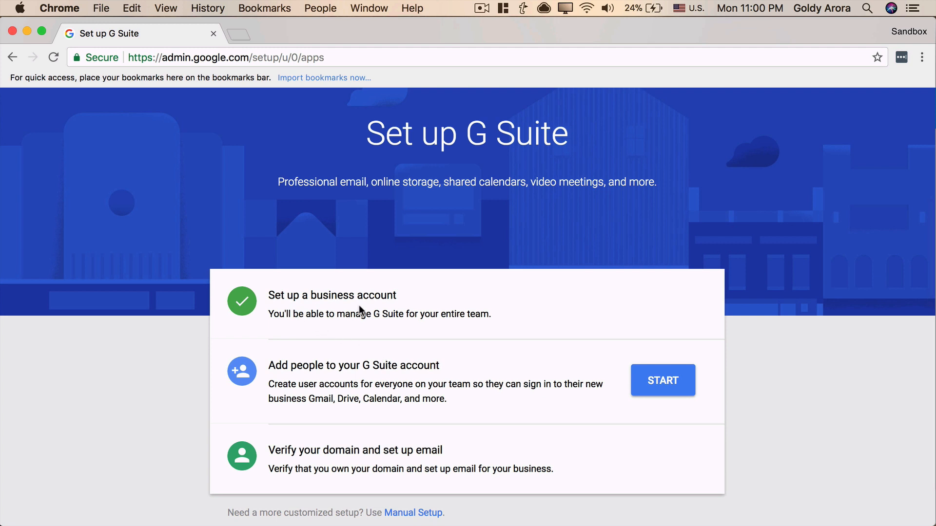
mouse_move(393, 376)
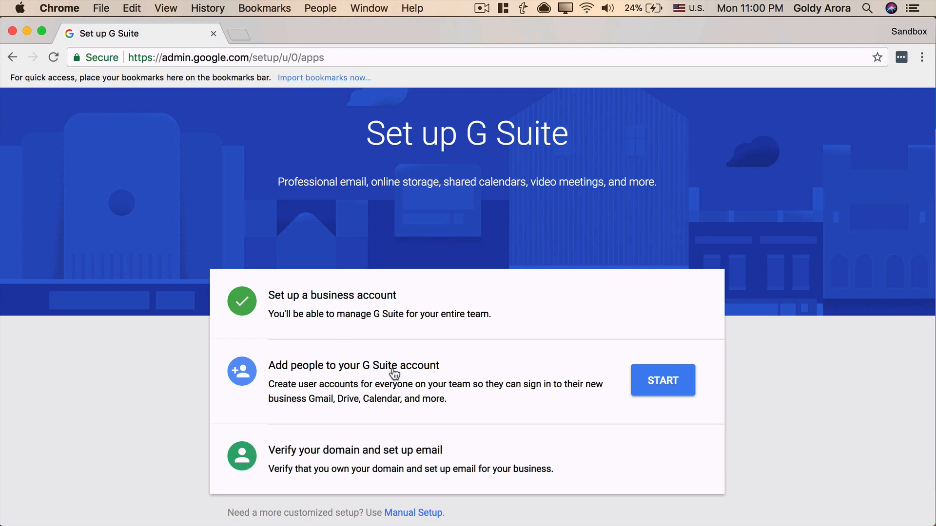
mouse_move(527, 379)
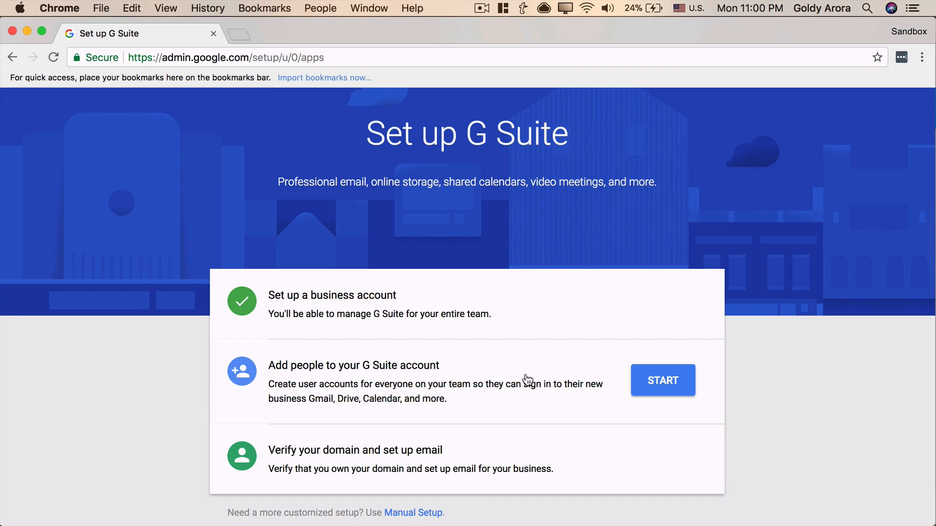
- Start Add people, confirm 'I added all user email addresses' and proceed to domain verification
click(663, 380)
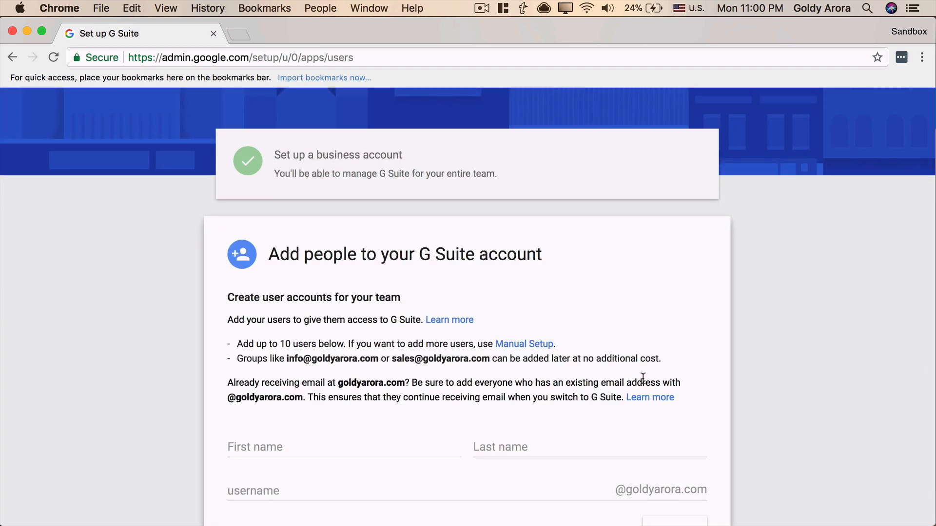
scroll(down, 3)
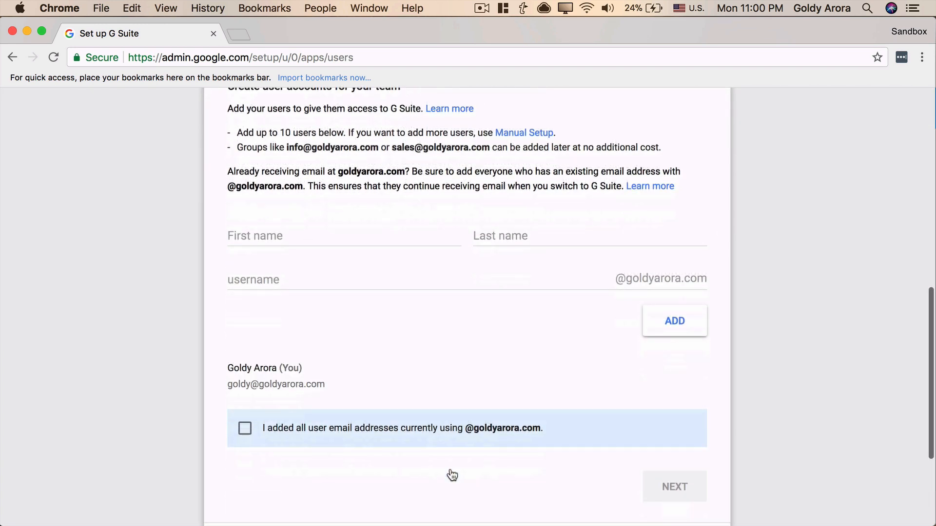
click(245, 429)
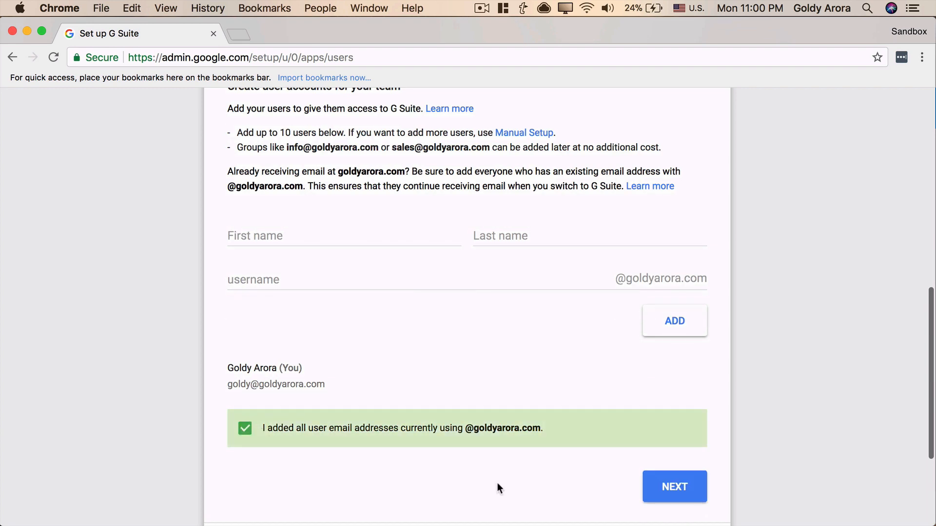
click(674, 486)
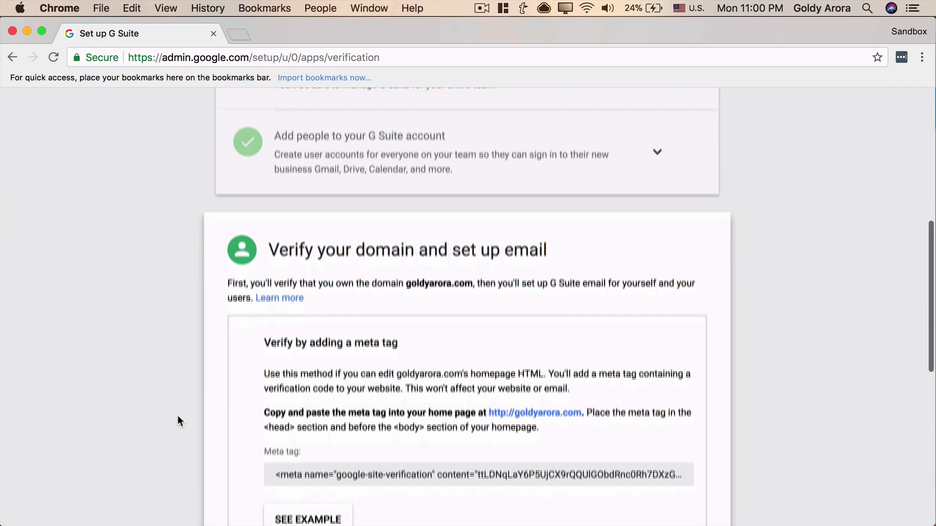
scroll(down, 3)
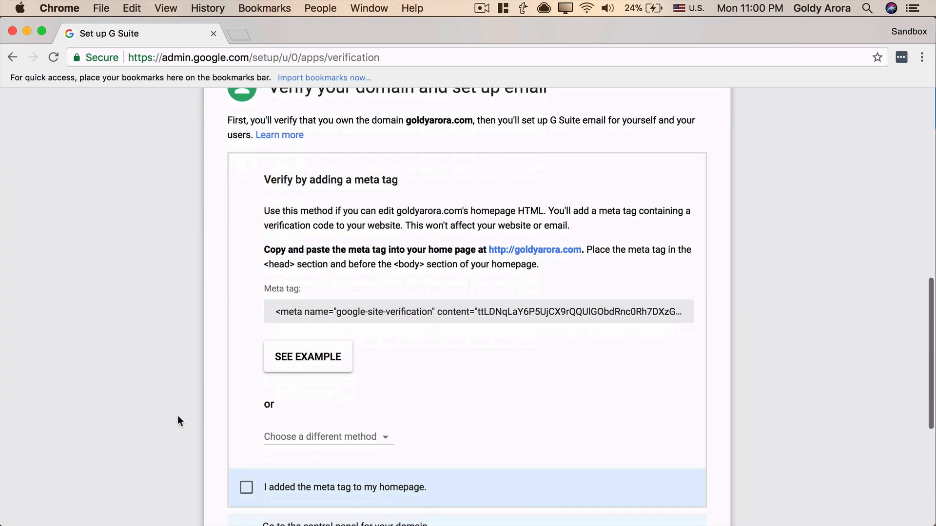
scroll(down, 3)
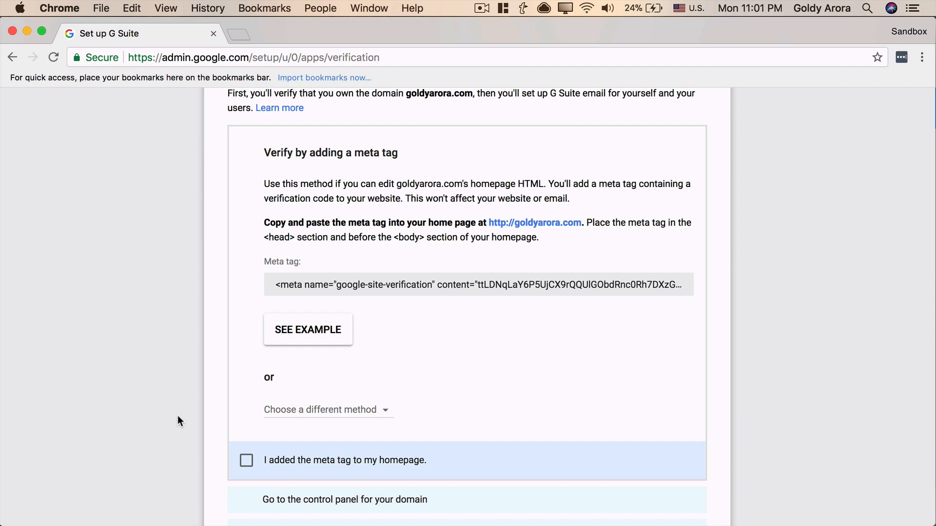
scroll(down, 3)
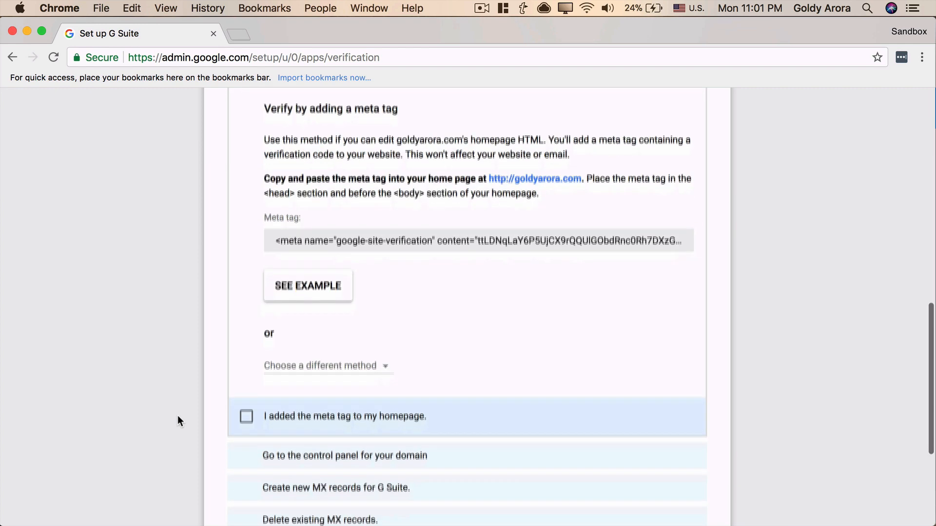
scroll(down, 3)
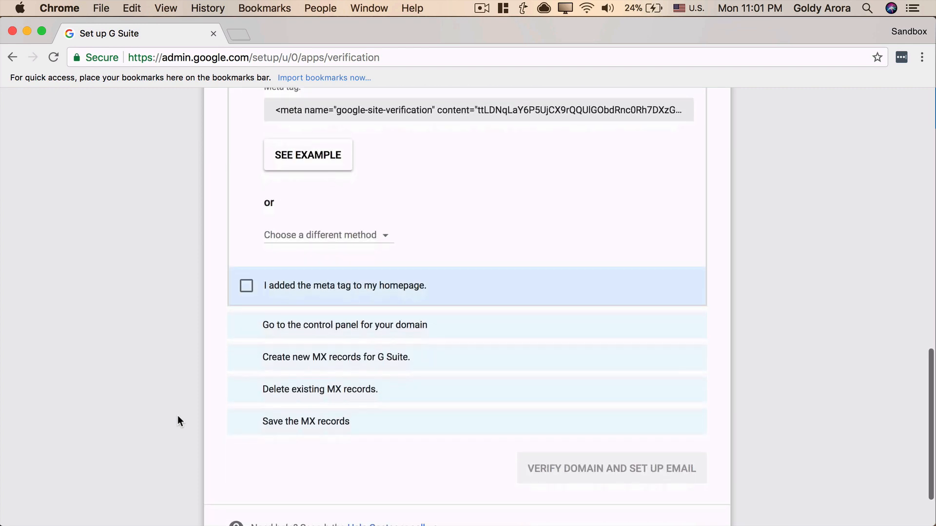
scroll(up, 3)
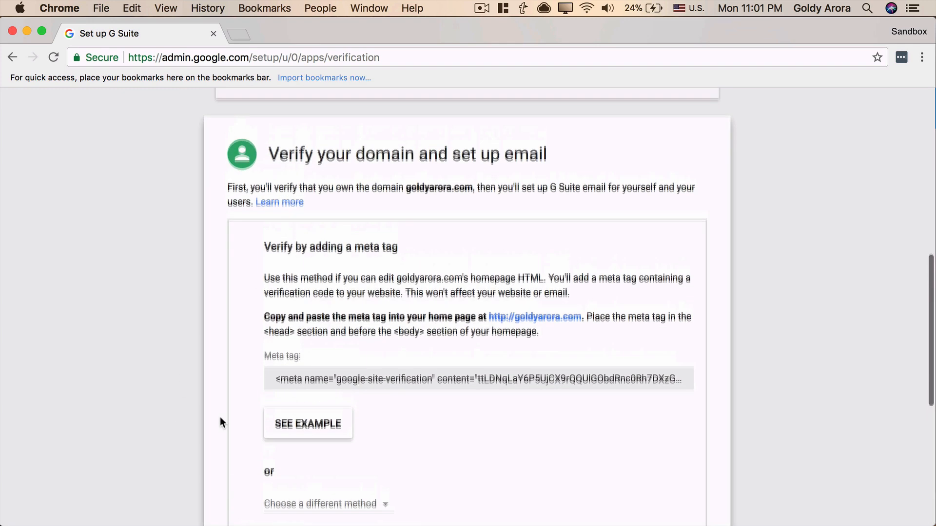
scroll(down, 3)
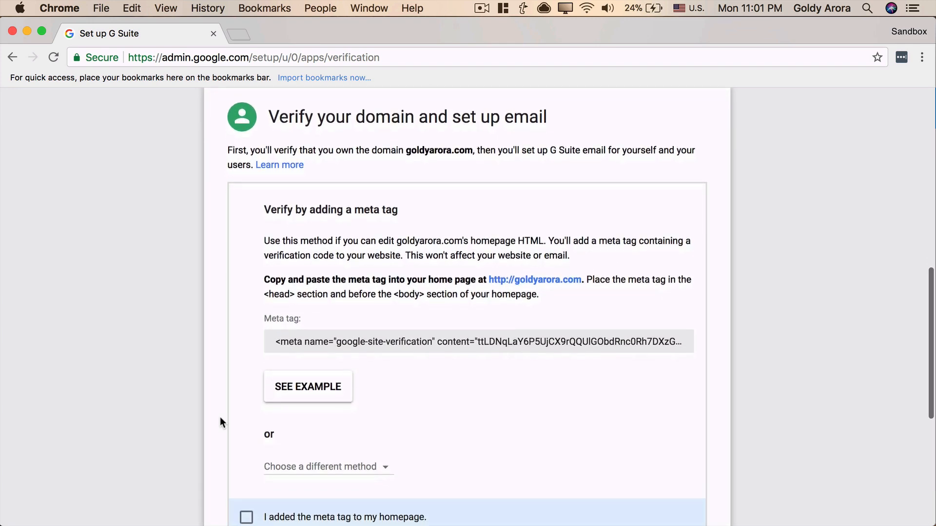
scroll(down, 3)
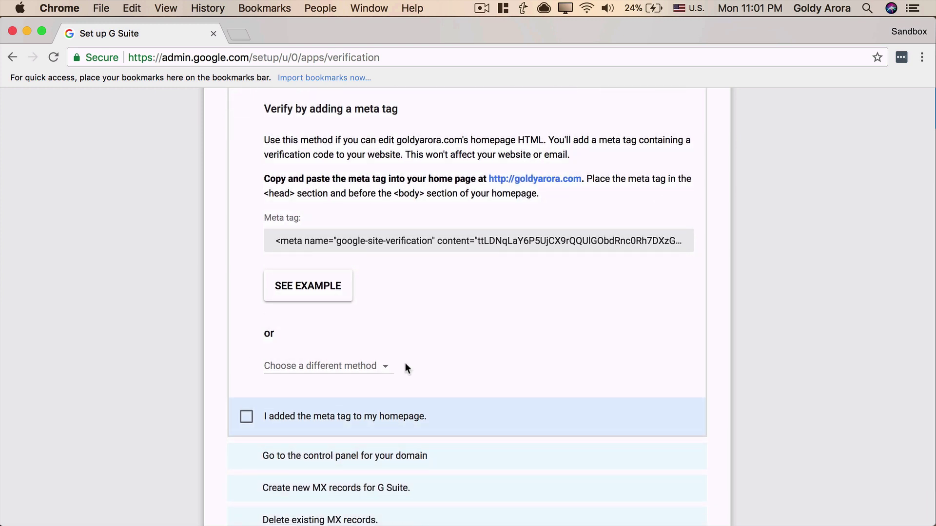
mouse_move(221, 394)
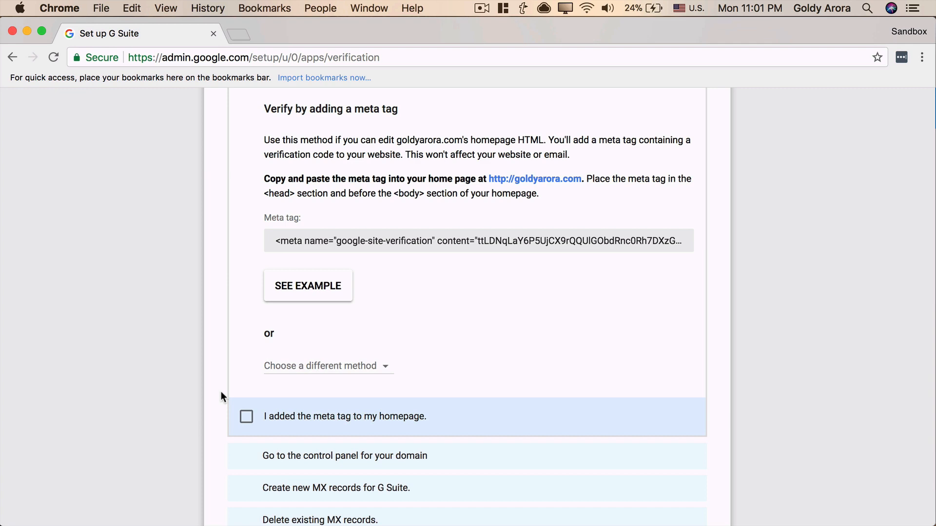
scroll(down, 3)
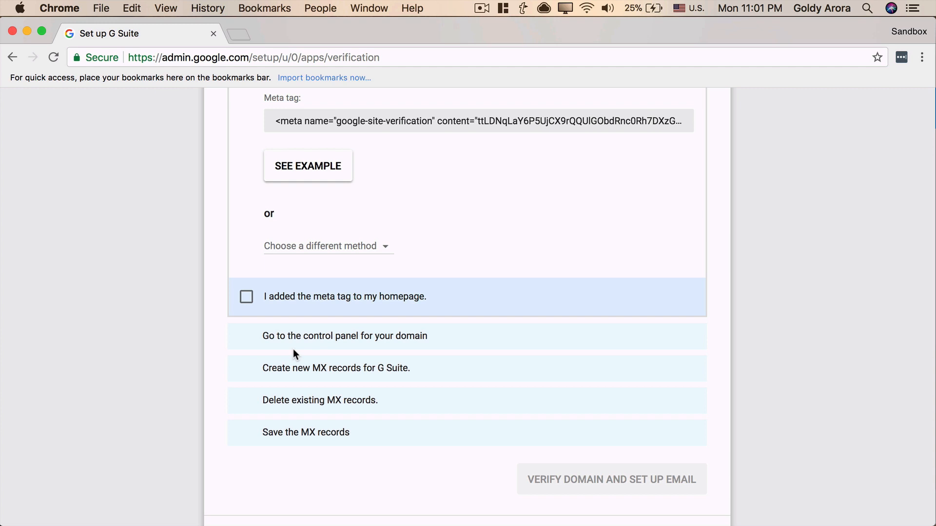
scroll(down, 3)
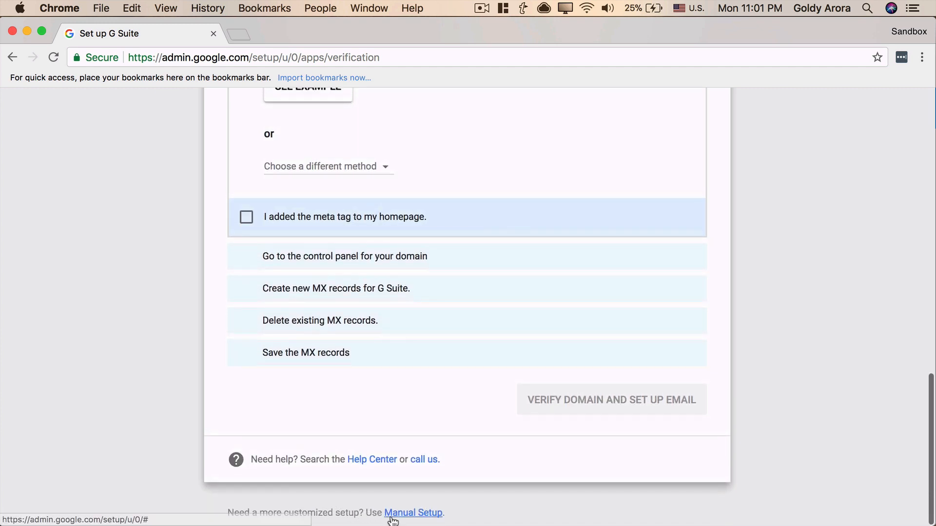
mouse_move(415, 519)
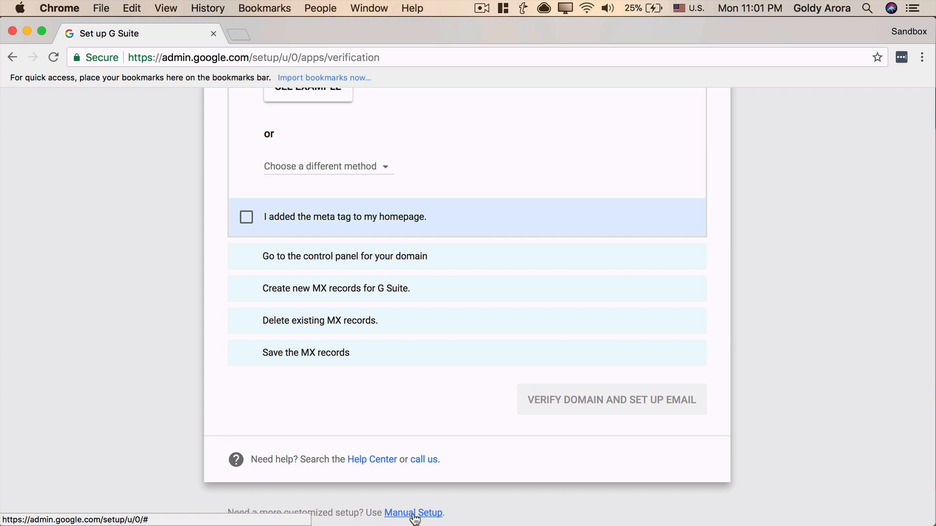